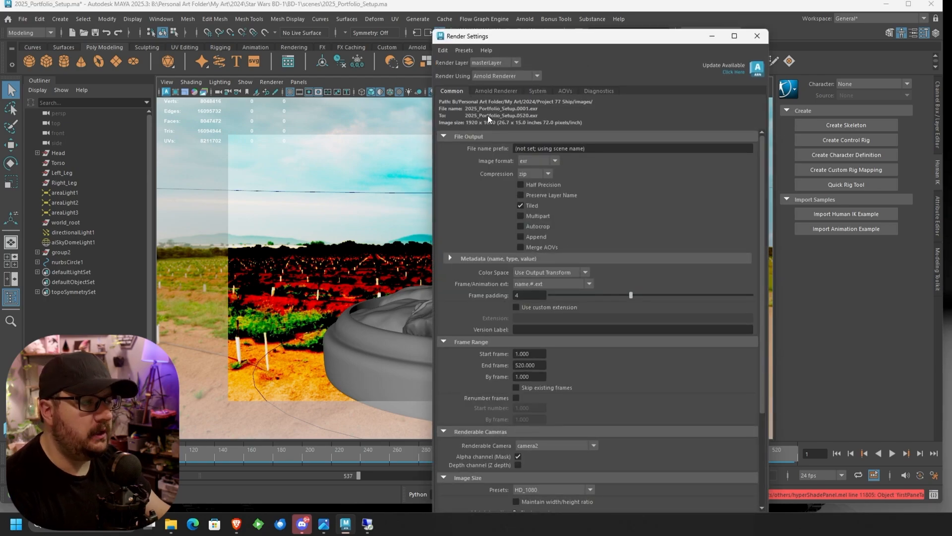
Step: In the AOVs tab, activate the N, diffuse and specular passes as Arnold AOVs
{"action": "left_click", "coordinate": [564, 91]}
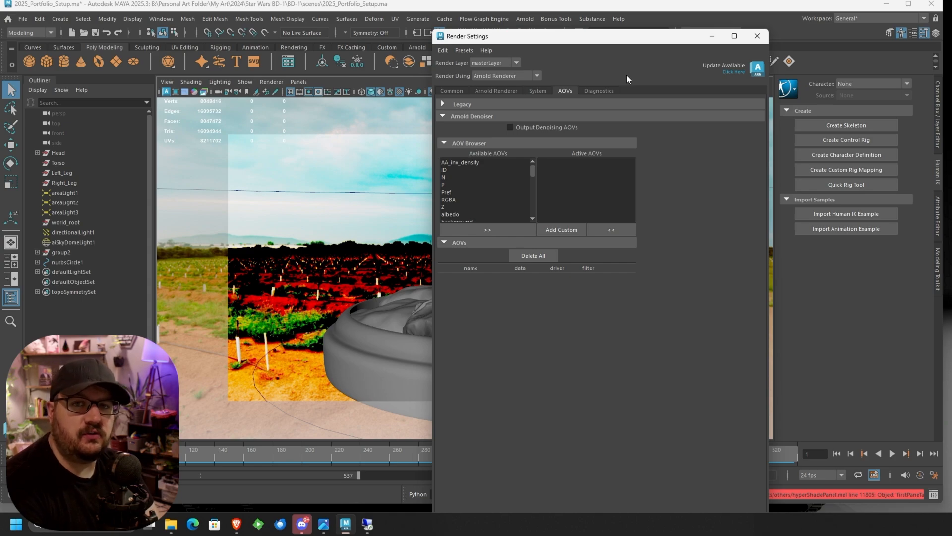
{"action": "mouse_move", "coordinate": [452, 203]}
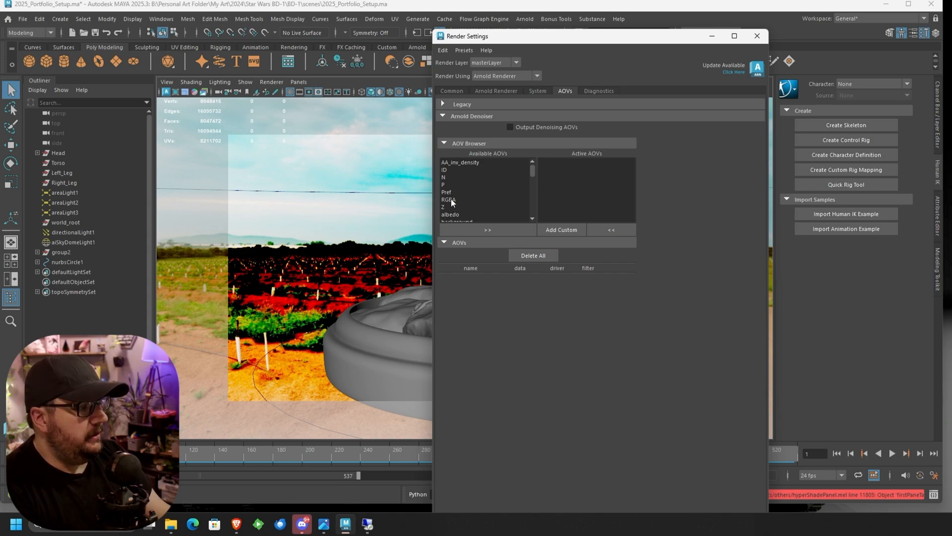
{"action": "left_click", "coordinate": [444, 177]}
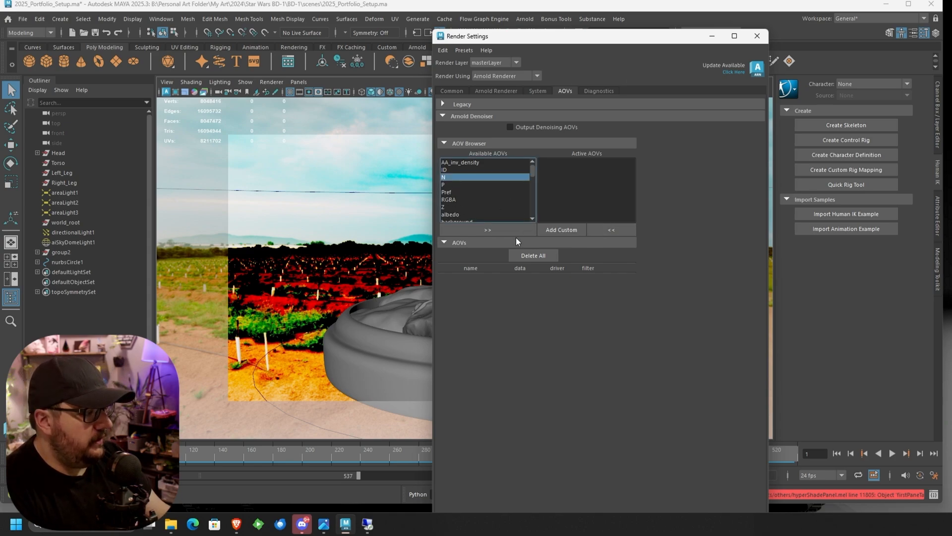
{"action": "left_click", "coordinate": [486, 229]}
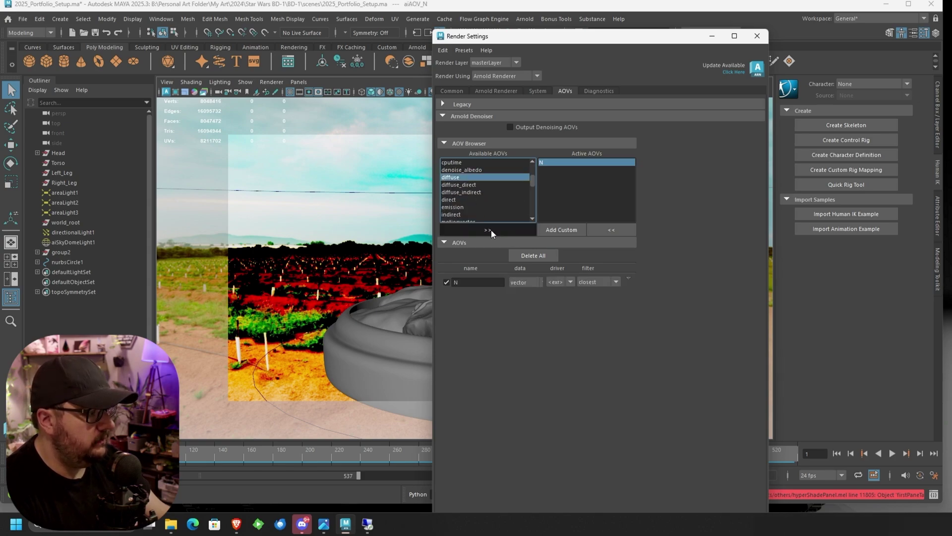
{"action": "left_click", "coordinate": [487, 229]}
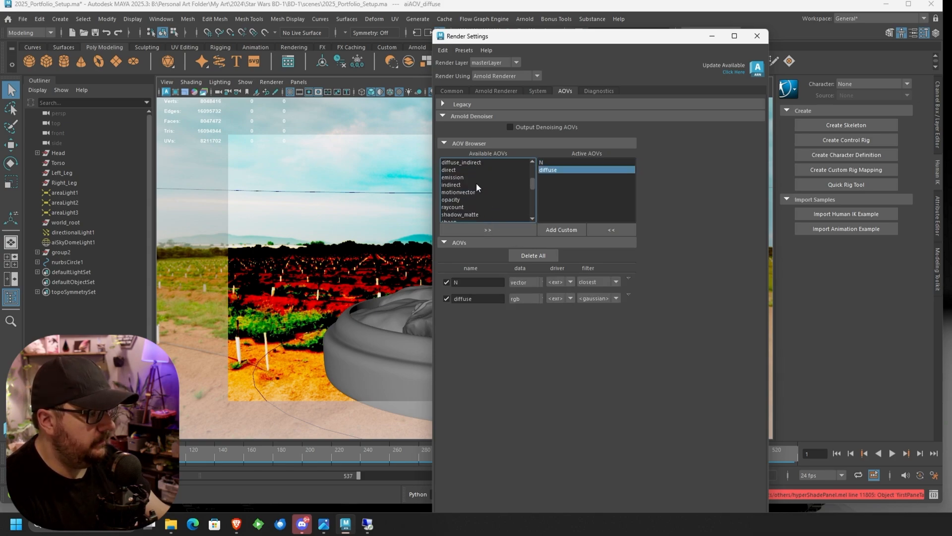
{"action": "scroll", "scroll_direction": "down", "scroll_amount": 3}
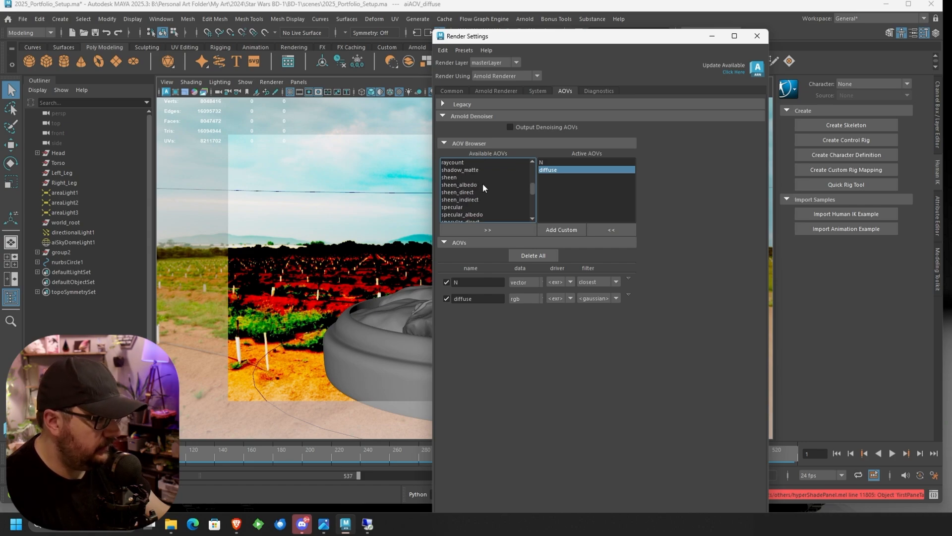
{"action": "left_click", "coordinate": [486, 229]}
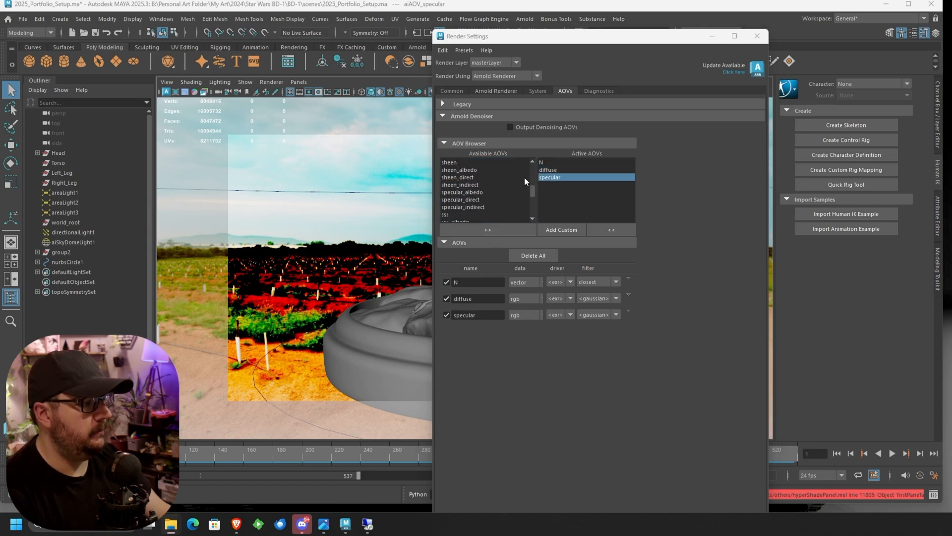
Step: Activate the albedo, specular_direct and specular_indirect passes as well
{"action": "scroll", "scroll_direction": "up", "scroll_amount": 3}
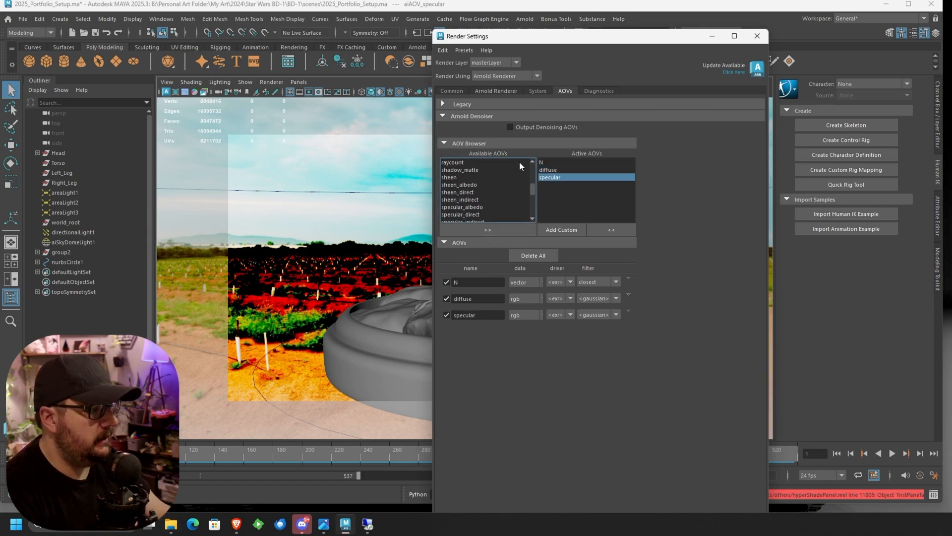
{"action": "scroll", "scroll_direction": "up", "scroll_amount": 3}
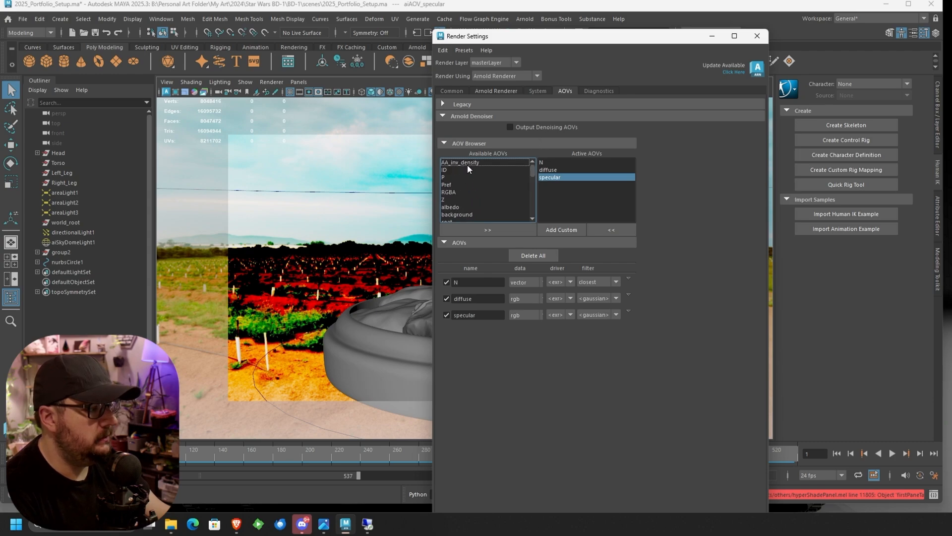
{"action": "left_click", "coordinate": [451, 208]}
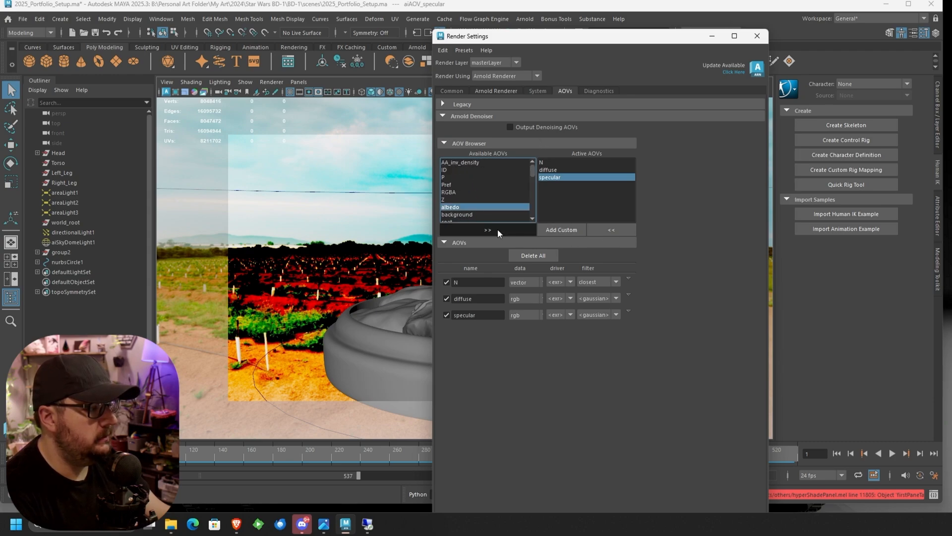
{"action": "left_click", "coordinate": [487, 229]}
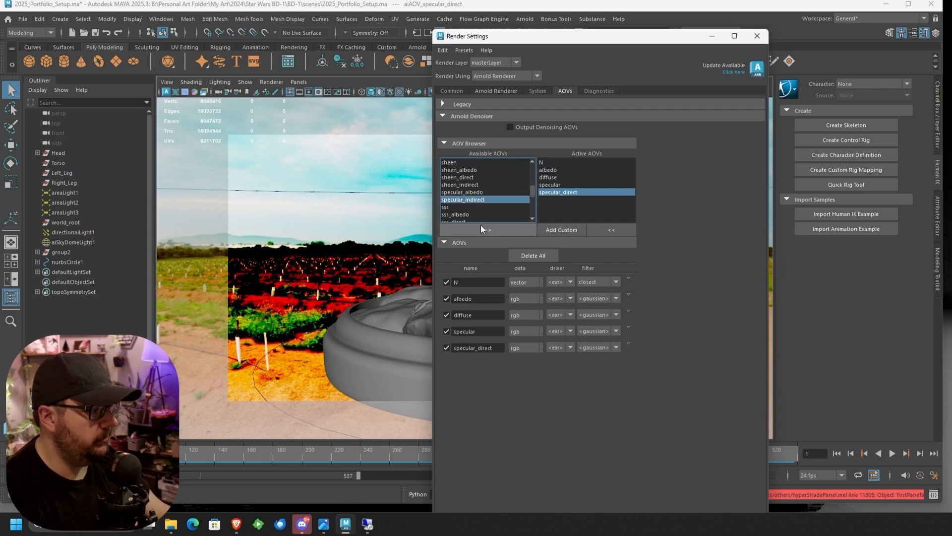
{"action": "left_click", "coordinate": [486, 229]}
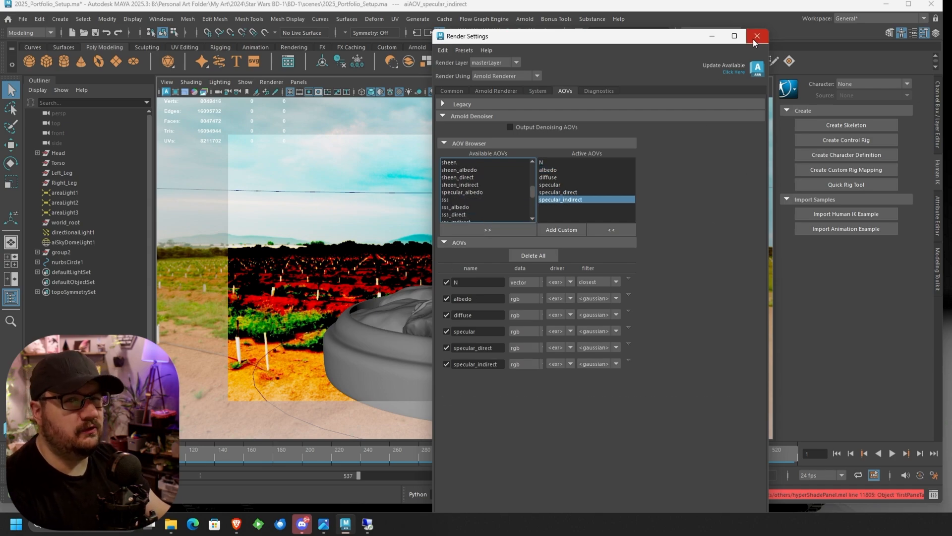
{"action": "mouse_move", "coordinate": [667, 74]}
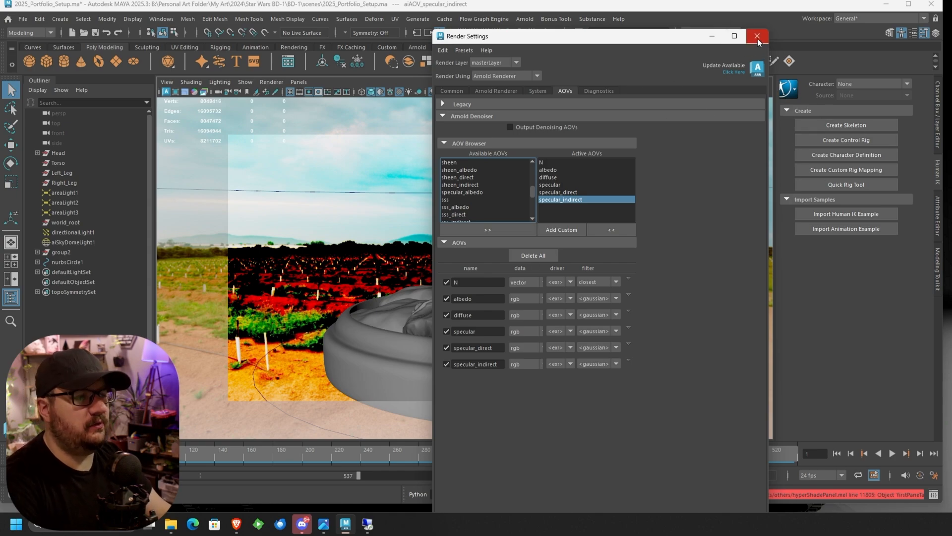
{"action": "mouse_move", "coordinate": [764, 59]}
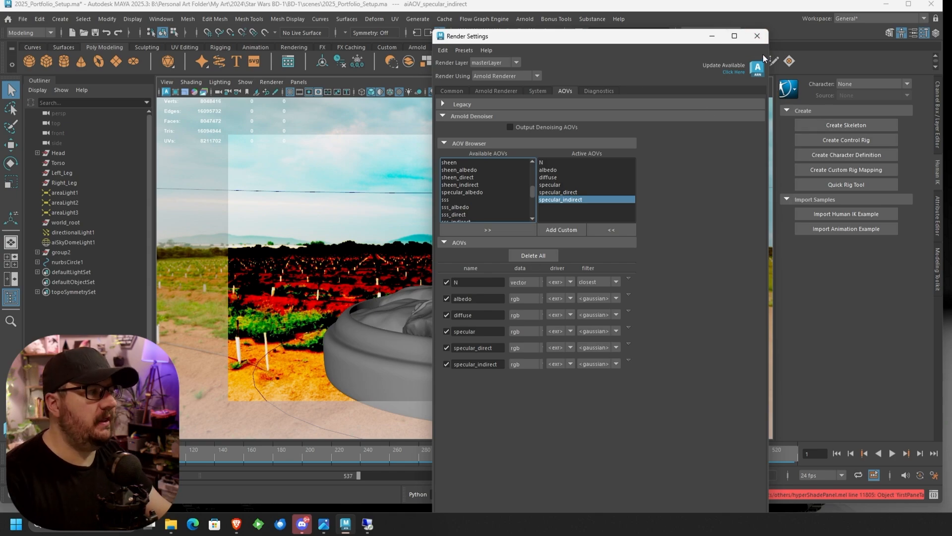
{"action": "mouse_move", "coordinate": [756, 38]}
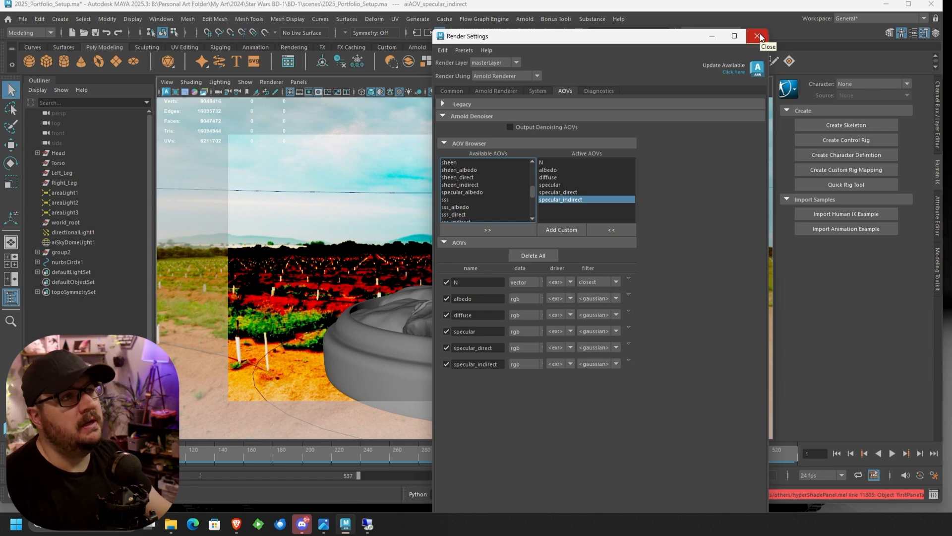
Step: Close Render Settings and bring up Render Sequence options from the Rendering menu set
{"action": "left_click", "coordinate": [757, 35]}
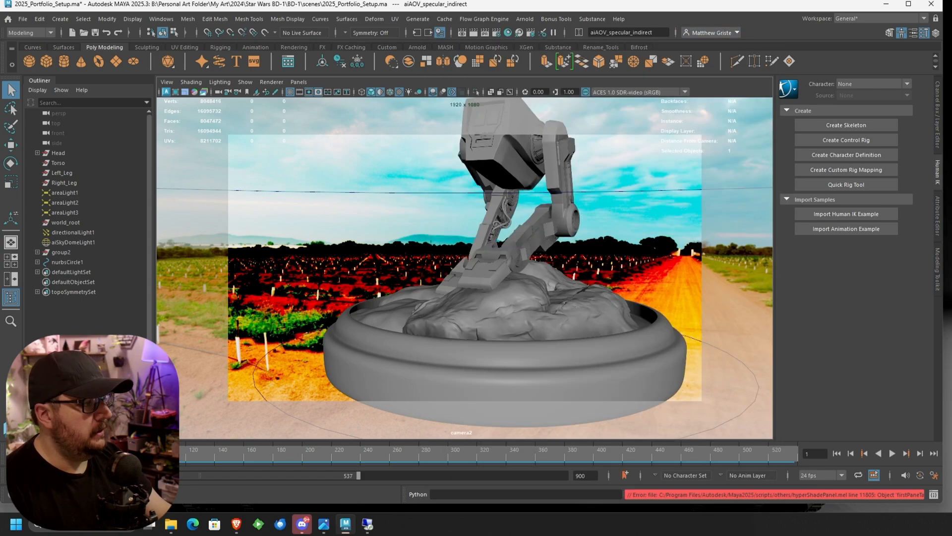
{"action": "mouse_move", "coordinate": [580, 44]}
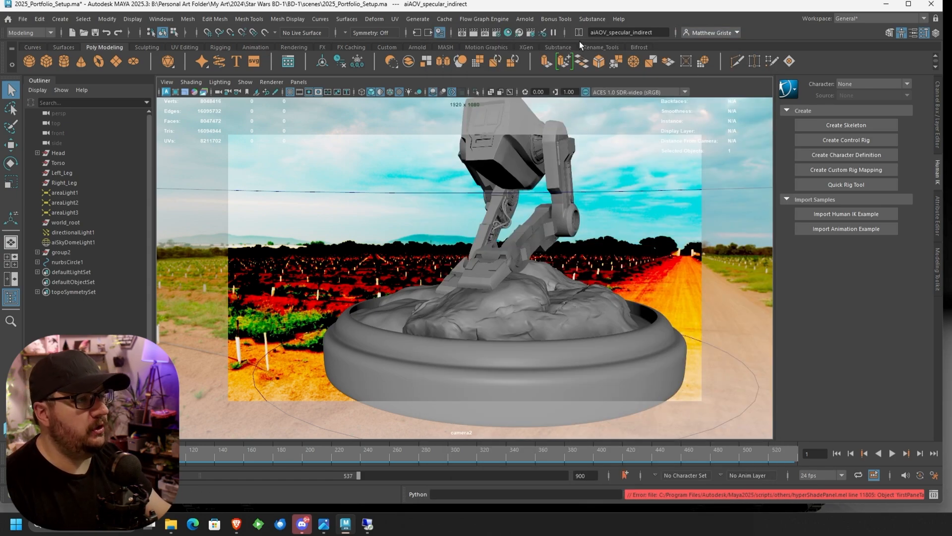
{"action": "mouse_move", "coordinate": [285, 49]}
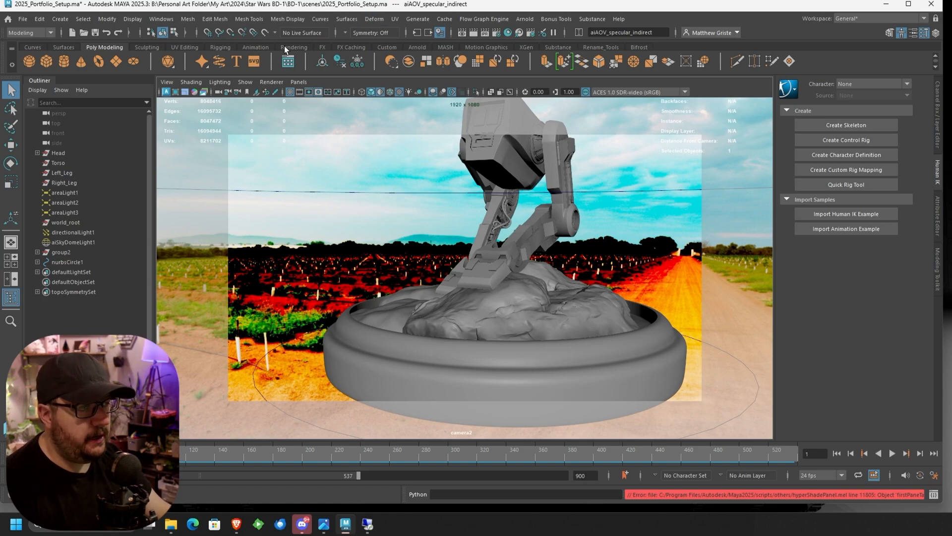
{"action": "left_click", "coordinate": [295, 47]}
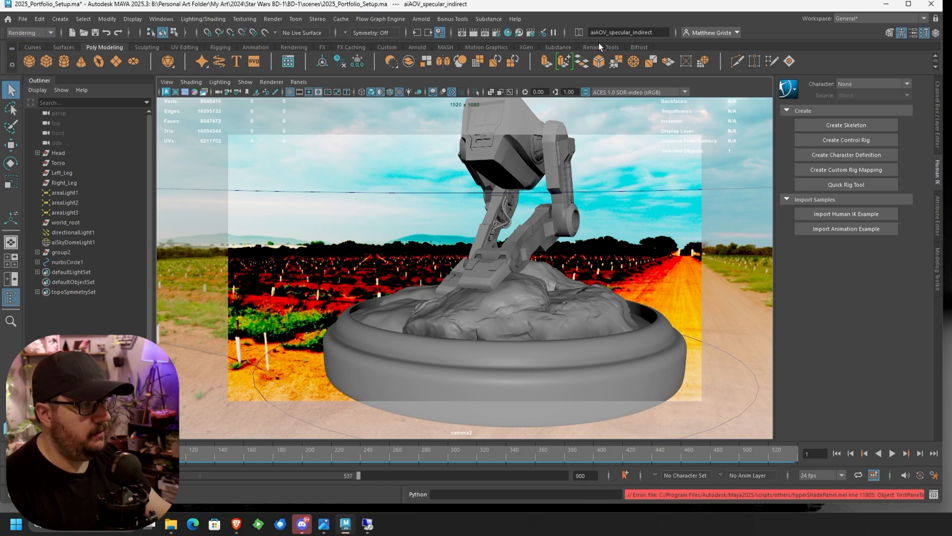
{"action": "left_click", "coordinate": [271, 18]}
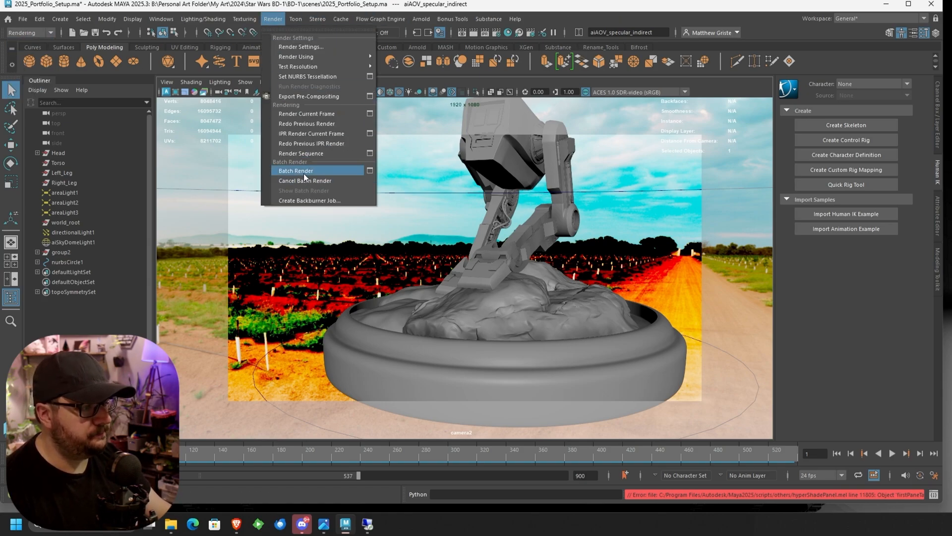
{"action": "left_click", "coordinate": [300, 153]}
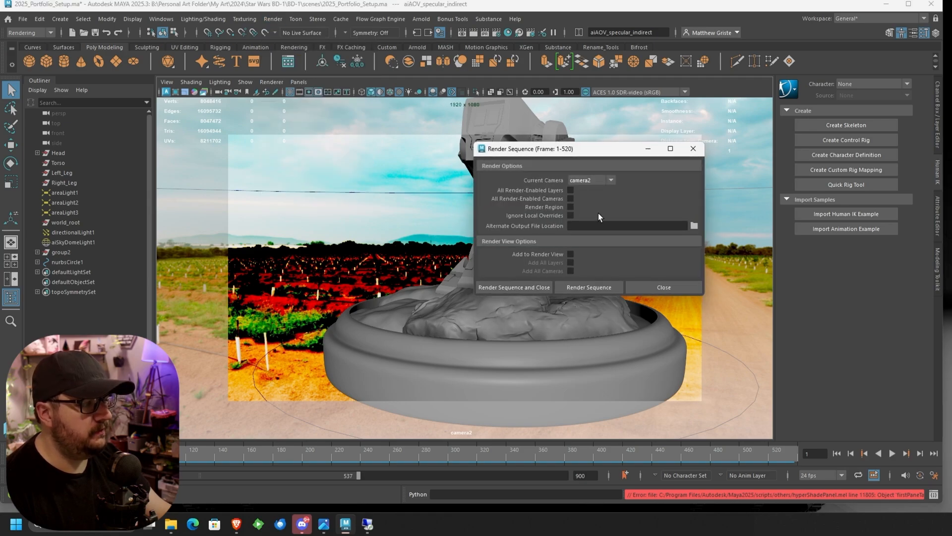
{"action": "mouse_move", "coordinate": [701, 110]}
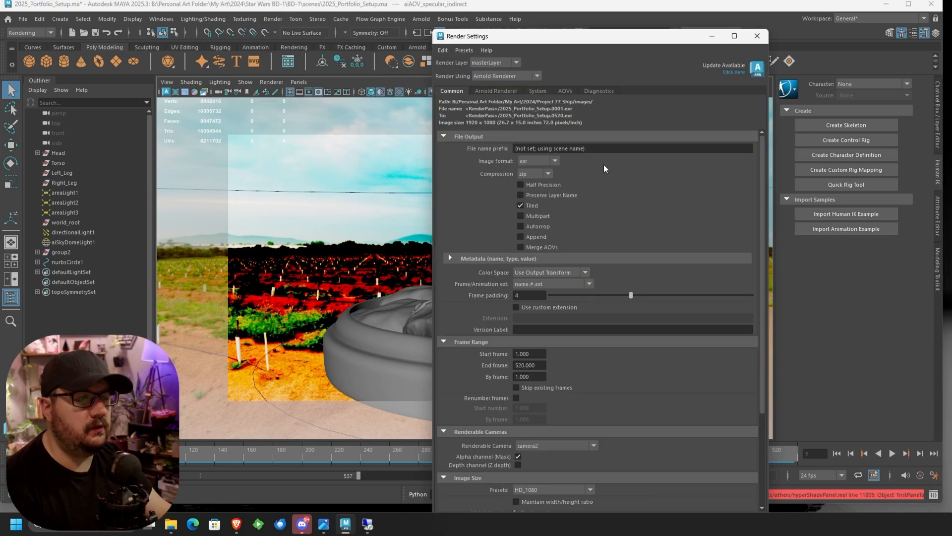
{"action": "mouse_move", "coordinate": [495, 158]}
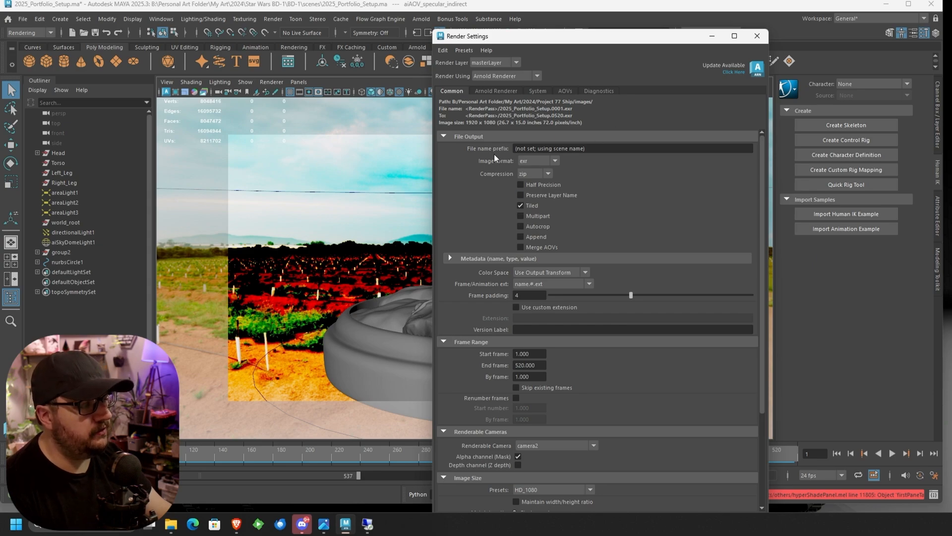
Step: Set tif output, start frame -2 with frames renumbered from 1, and close Render Settings
{"action": "left_click", "coordinate": [537, 161]}
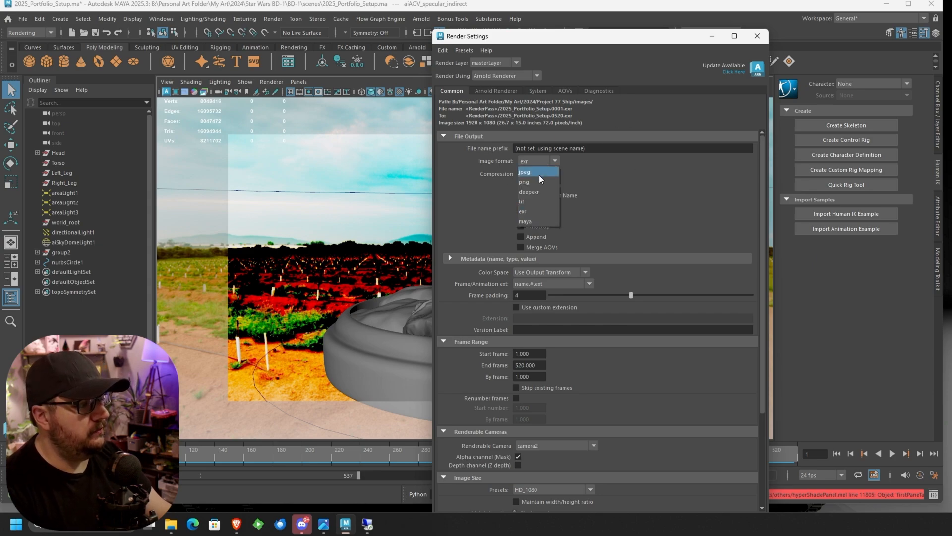
{"action": "left_click", "coordinate": [521, 201]}
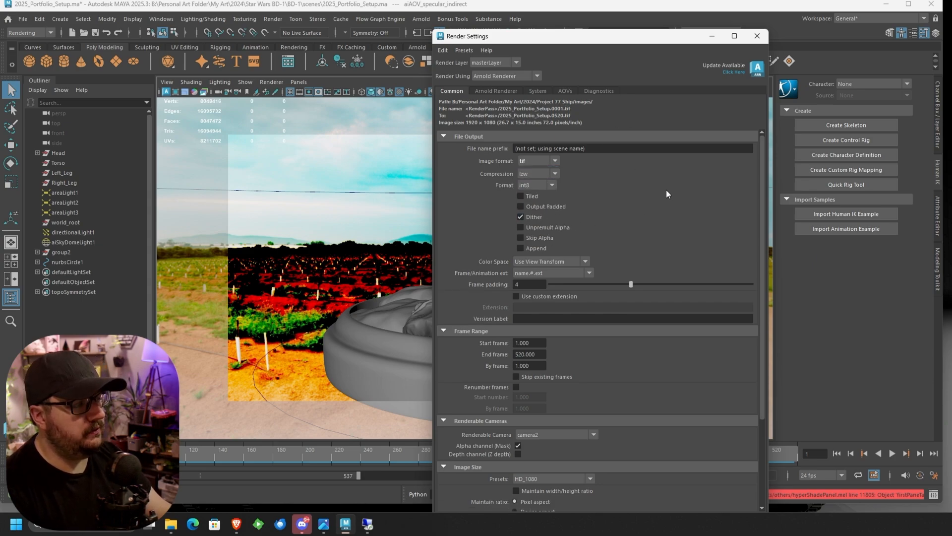
{"action": "scroll", "scroll_direction": "down", "scroll_amount": 3}
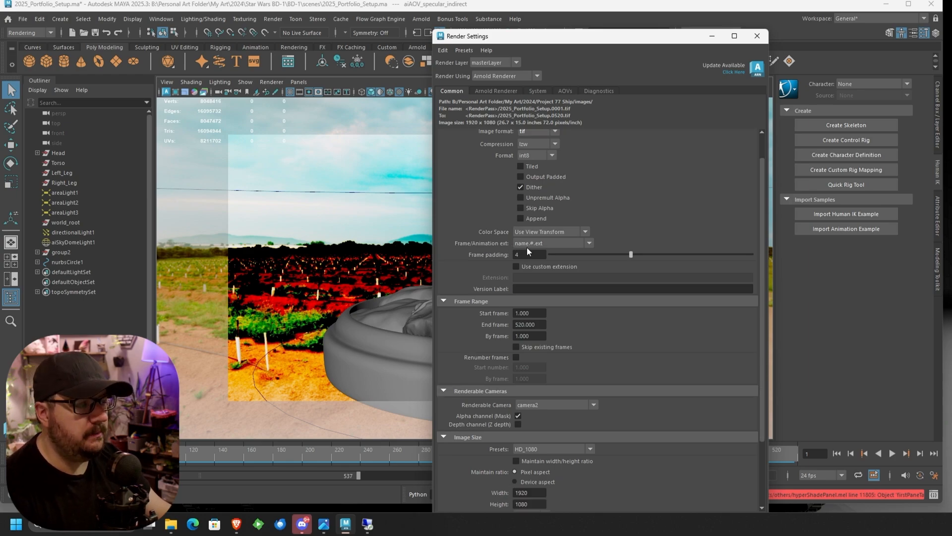
{"action": "left_click", "coordinate": [588, 243]}
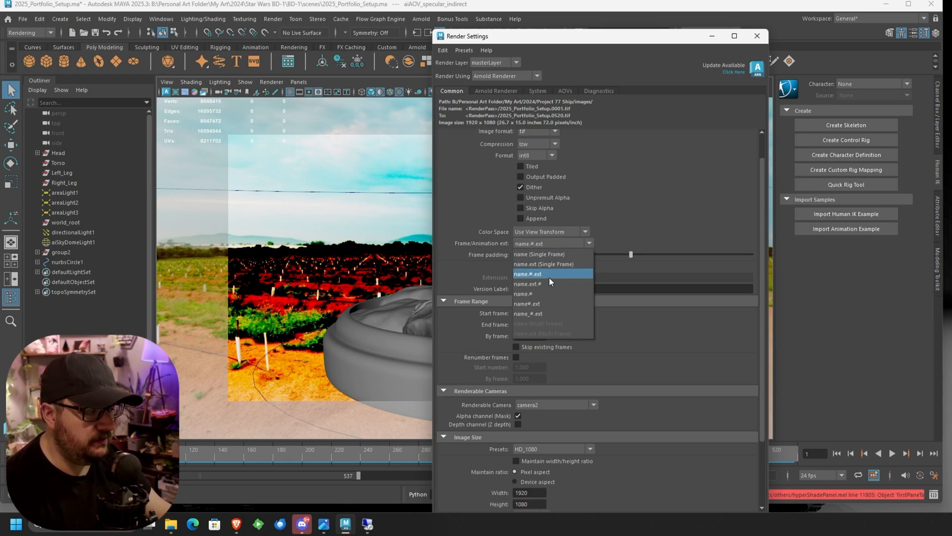
{"action": "left_click", "coordinate": [527, 274]}
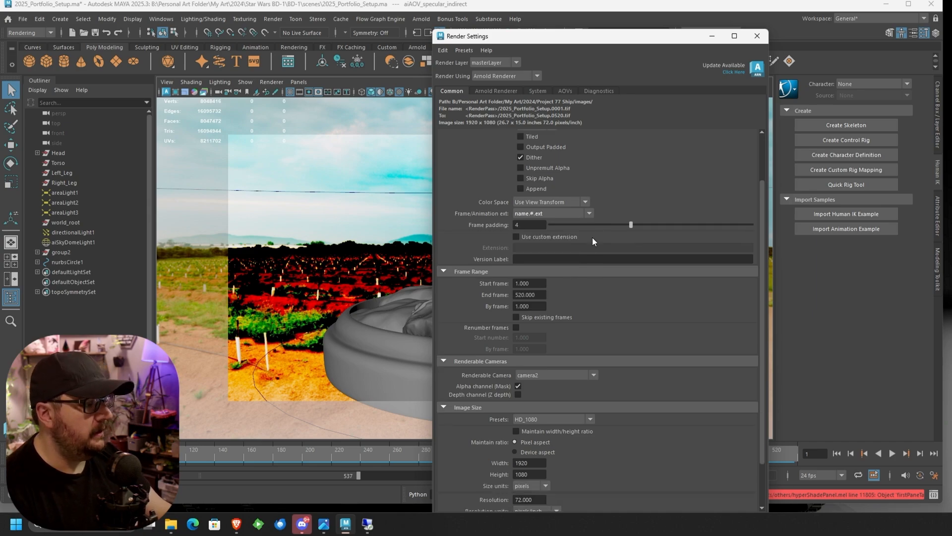
{"action": "mouse_move", "coordinate": [441, 315]}
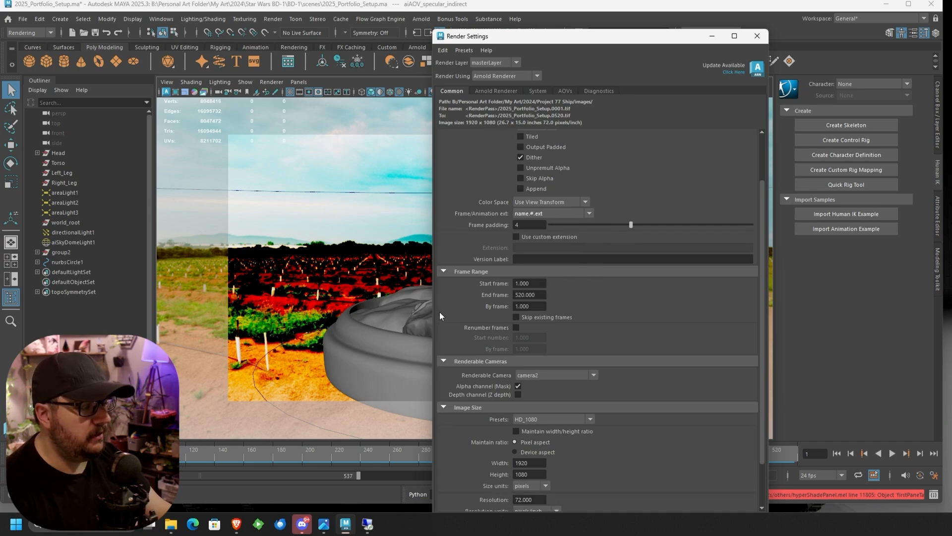
{"action": "scroll", "scroll_direction": "down", "scroll_amount": 3}
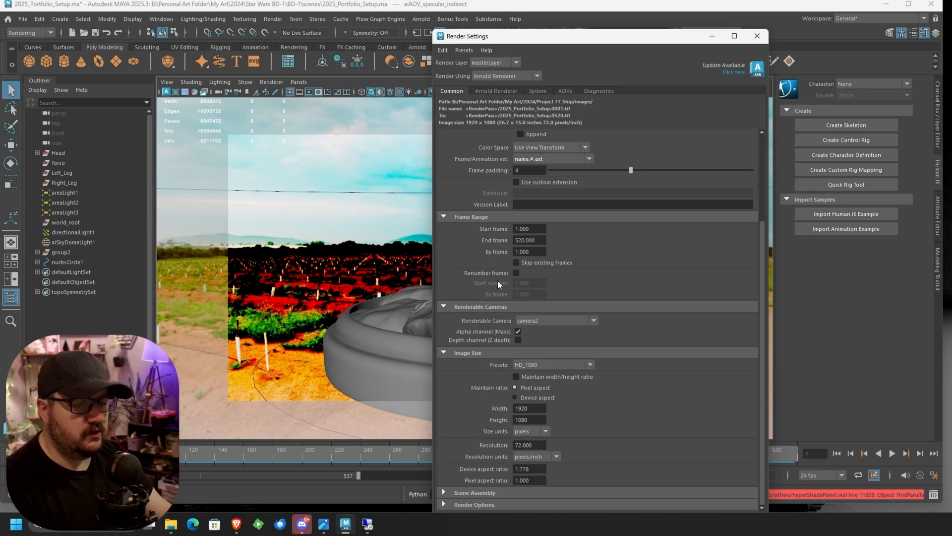
{"action": "mouse_move", "coordinate": [514, 277]}
{"action": "type", "text": "-2.000"}
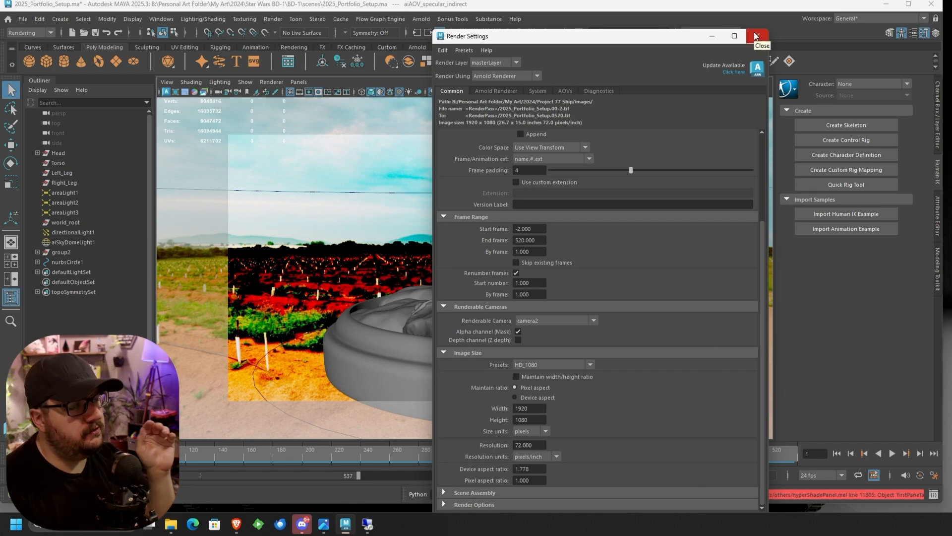
{"action": "left_click", "coordinate": [757, 36]}
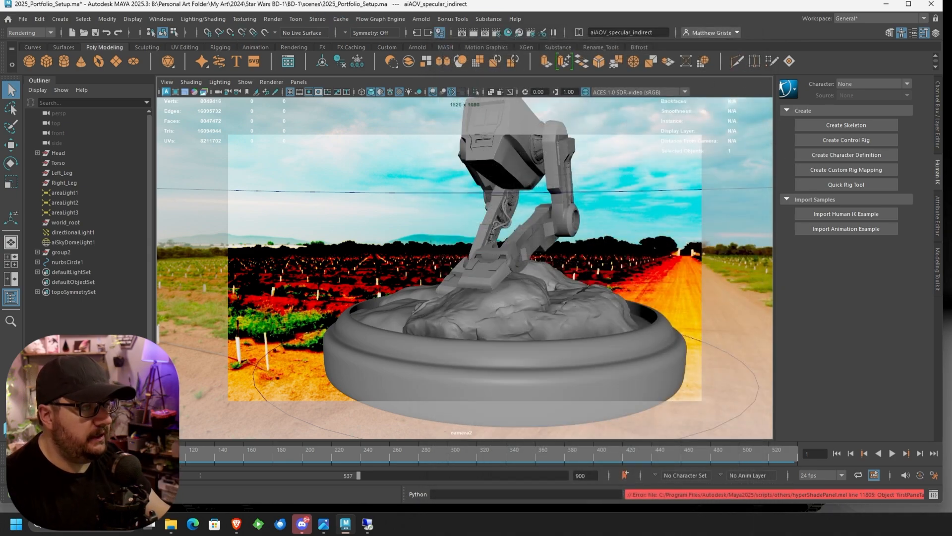
{"action": "mouse_move", "coordinate": [466, 33]}
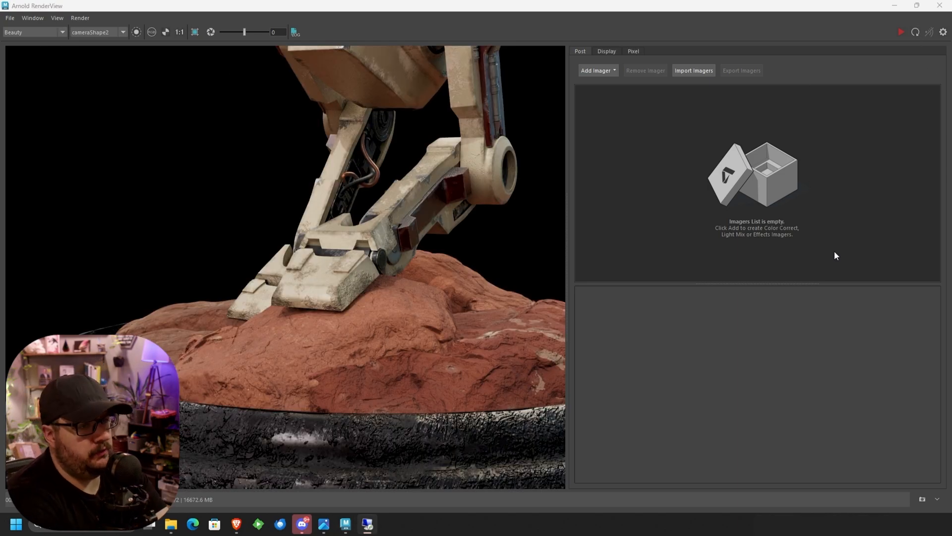
{"action": "mouse_move", "coordinate": [876, 217]}
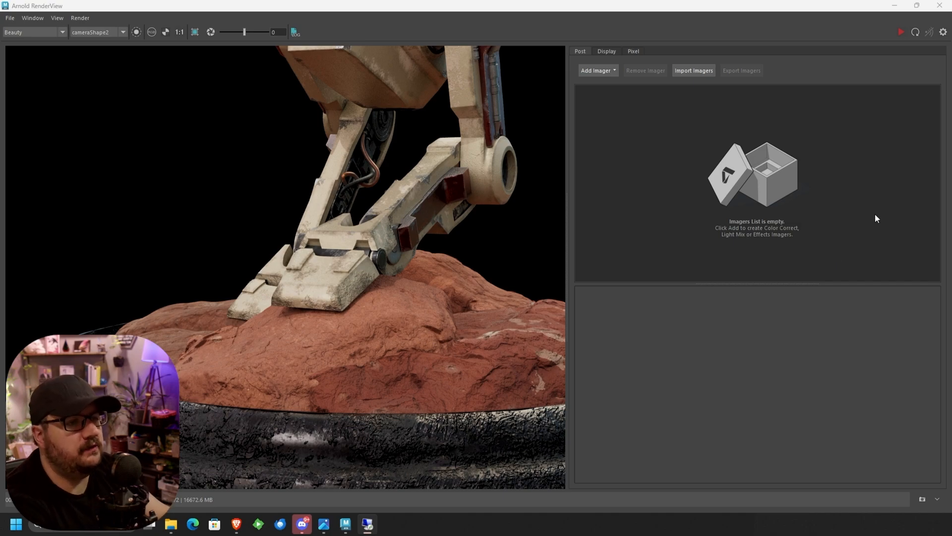
Step: In Arnold RenderView, cycle through the N, albedo, diffuse, specular and specular_direct passes
{"action": "left_click", "coordinate": [34, 32]}
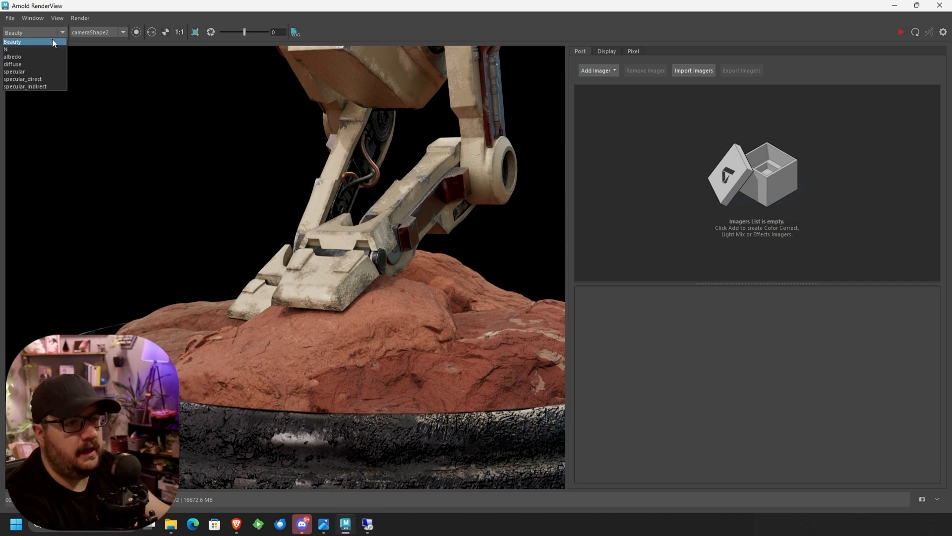
{"action": "left_click", "coordinate": [6, 49]}
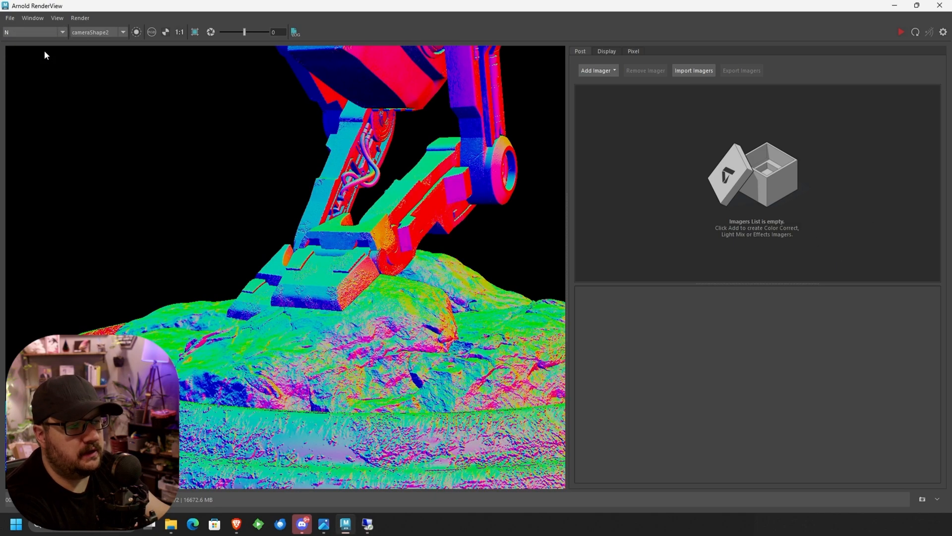
{"action": "left_click", "coordinate": [31, 31]}
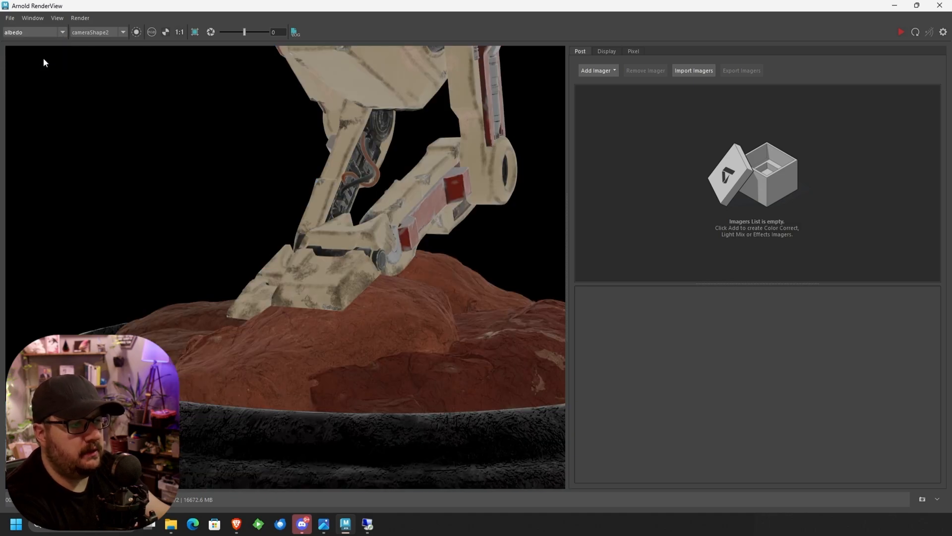
{"action": "left_click", "coordinate": [34, 32]}
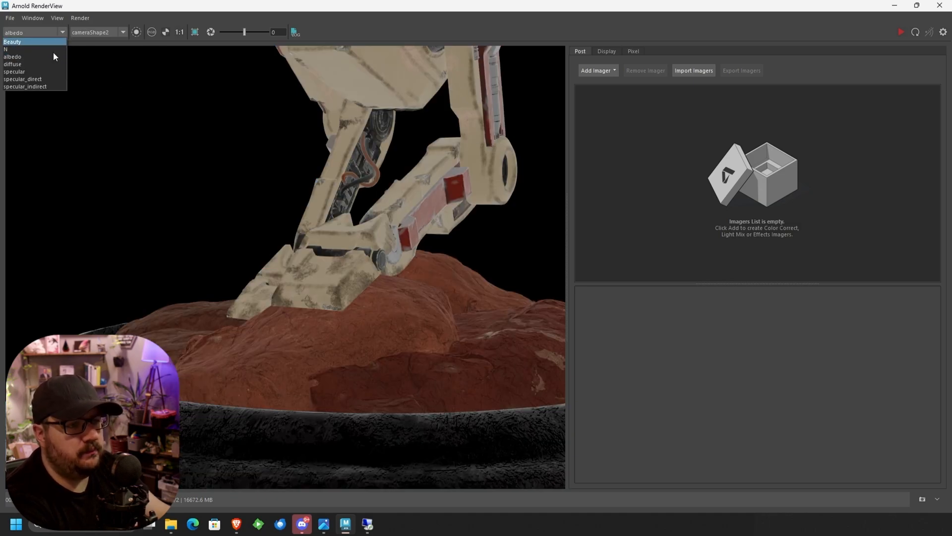
{"action": "left_click", "coordinate": [12, 63]}
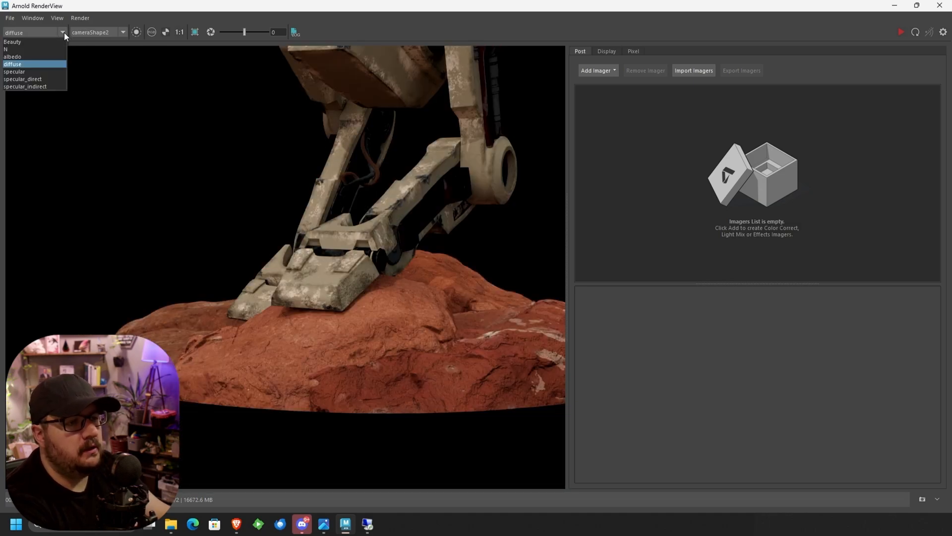
{"action": "left_click", "coordinate": [13, 72]}
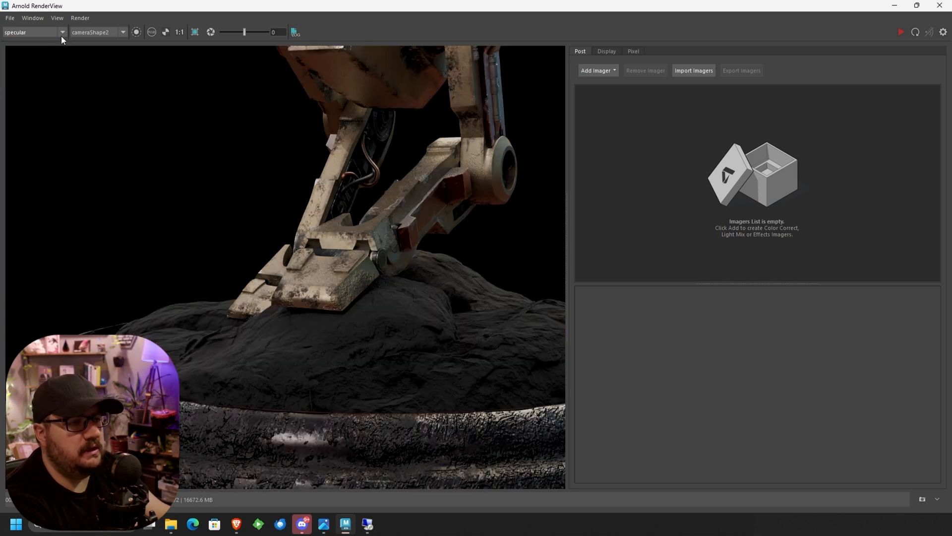
{"action": "left_click", "coordinate": [60, 31]}
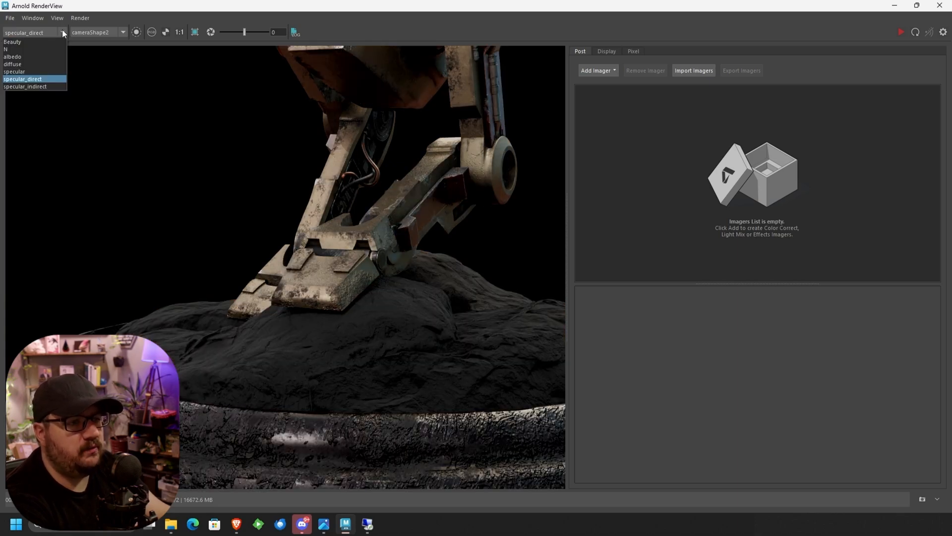
{"action": "left_click", "coordinate": [13, 71]}
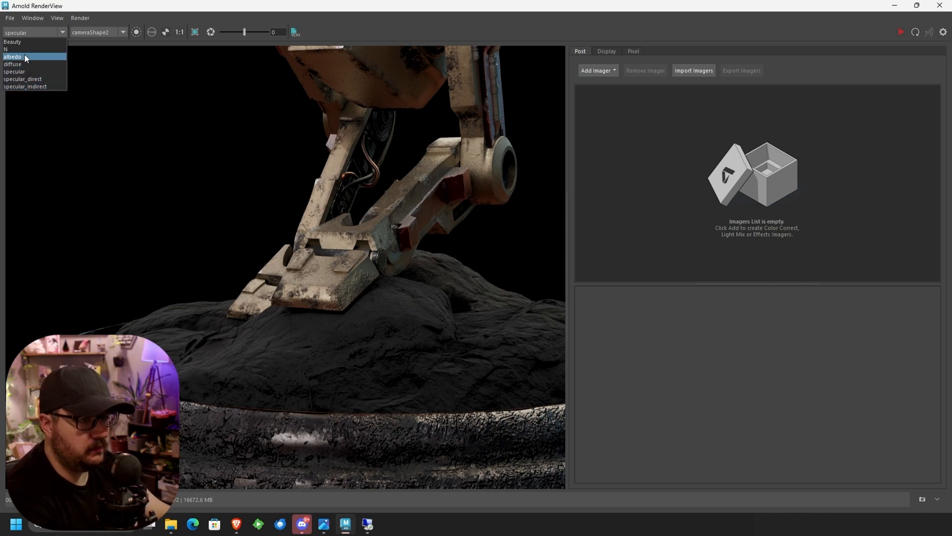
{"action": "left_click", "coordinate": [12, 41]}
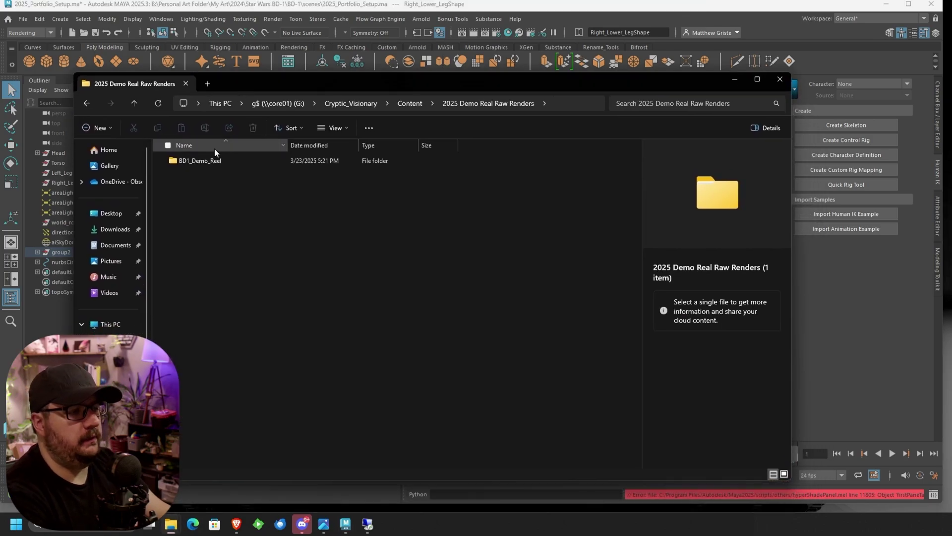
Step: Browse BD1_Demo_Reel into Beauty Pass with AOVs and its diffuse folder, then return to BD1_Demo_Reel
{"action": "left_click", "coordinate": [200, 161]}
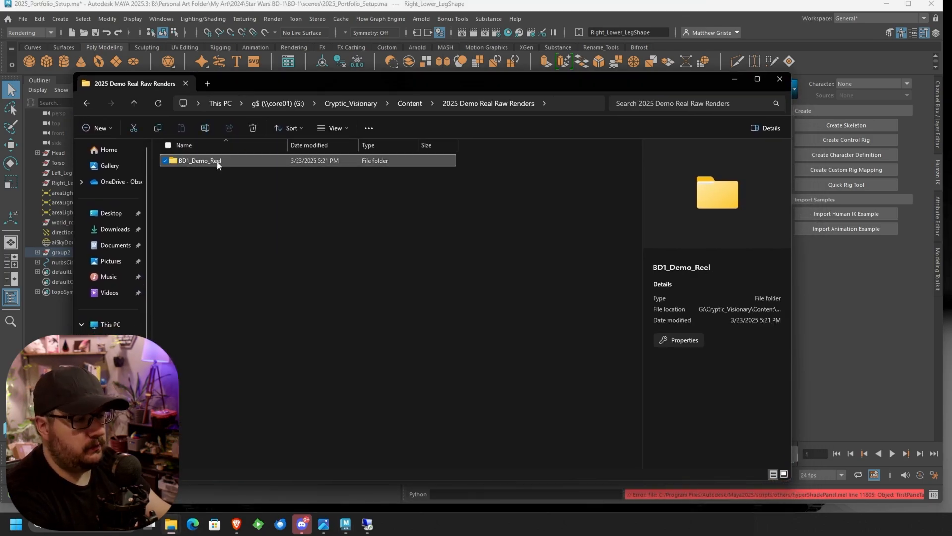
{"action": "double_click", "coordinate": [199, 160]}
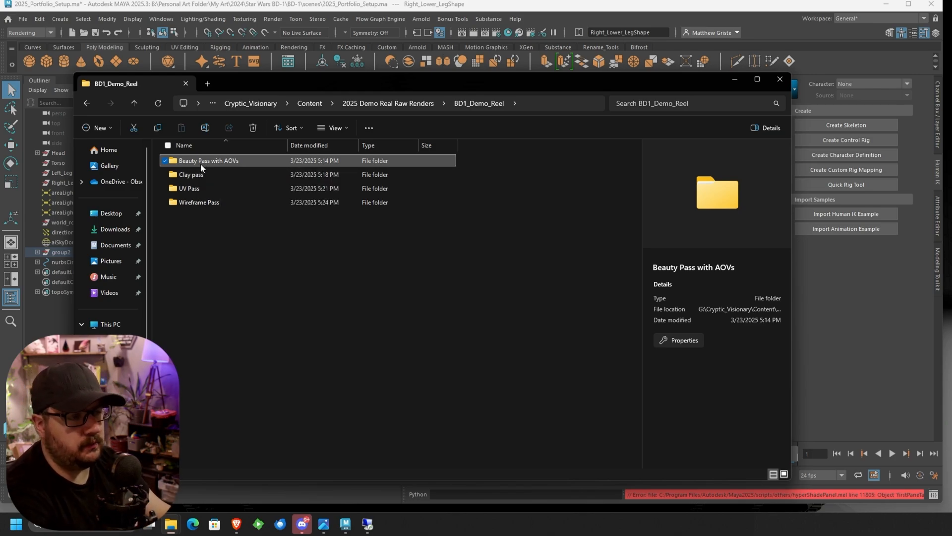
{"action": "double_click", "coordinate": [209, 161]}
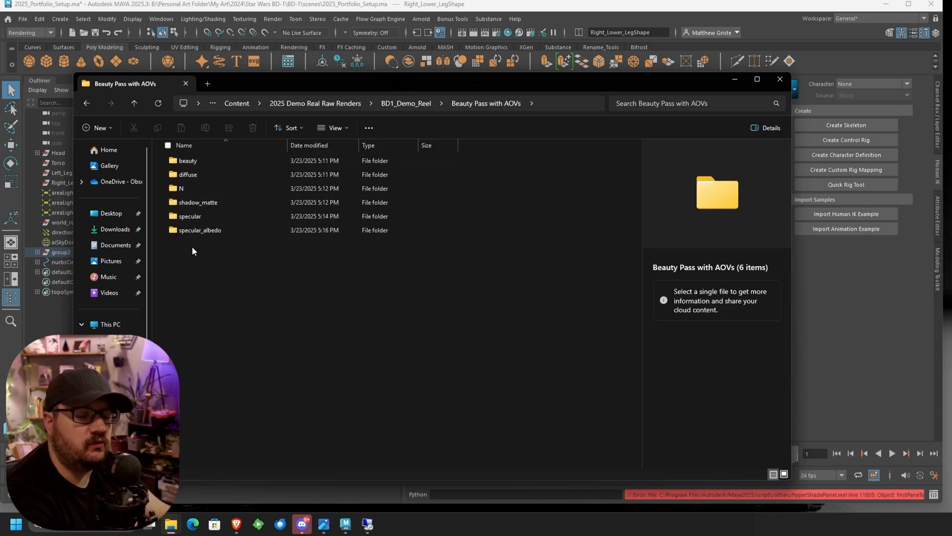
{"action": "left_click", "coordinate": [187, 175]}
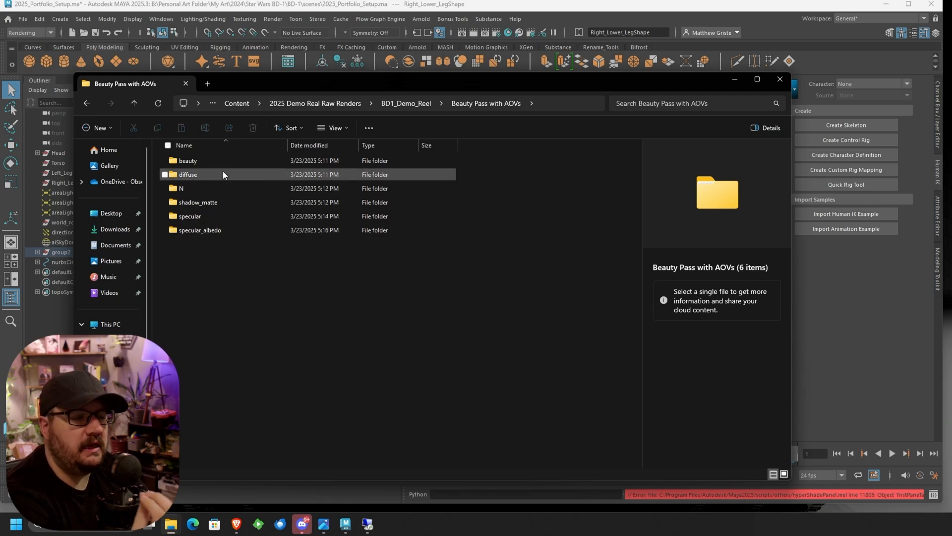
{"action": "double_click", "coordinate": [187, 175]}
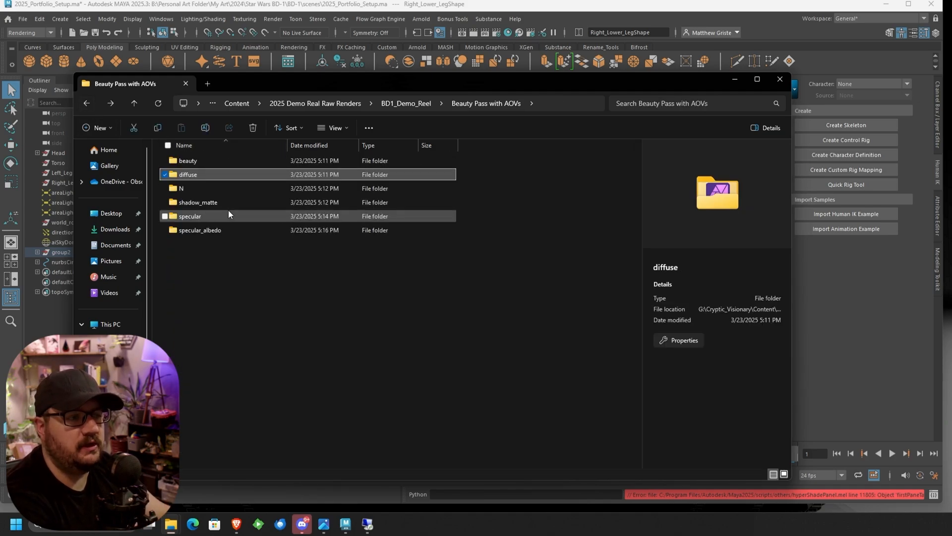
{"action": "left_click", "coordinate": [181, 187]}
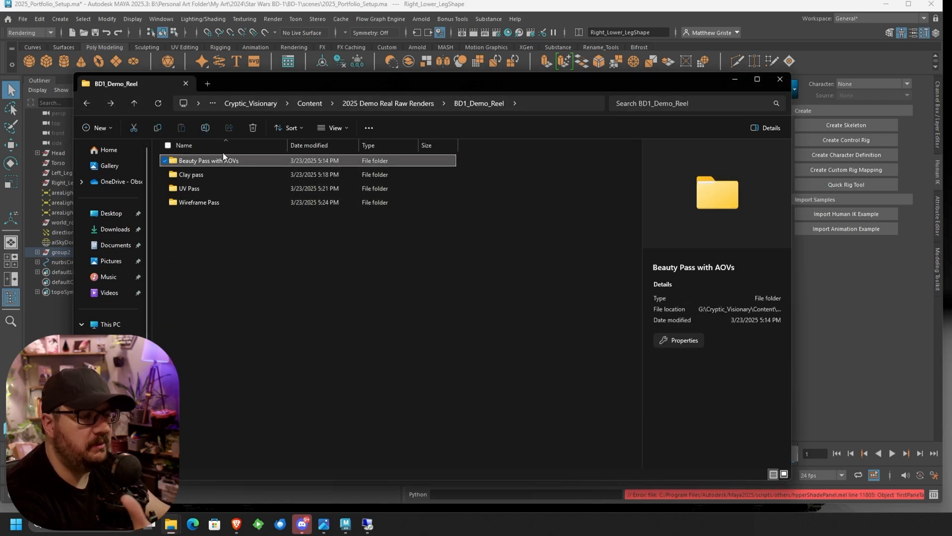
{"action": "mouse_move", "coordinate": [237, 176]}
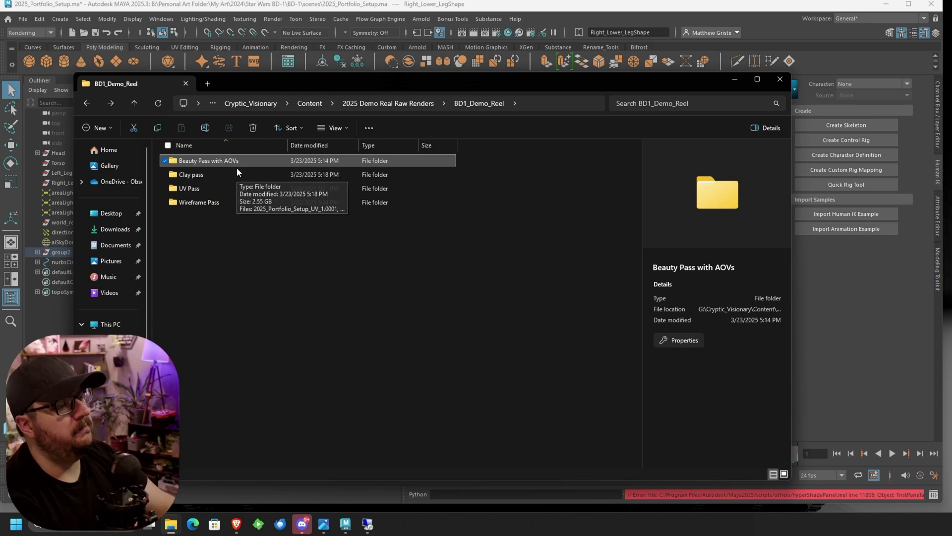
{"action": "mouse_move", "coordinate": [694, 130]}
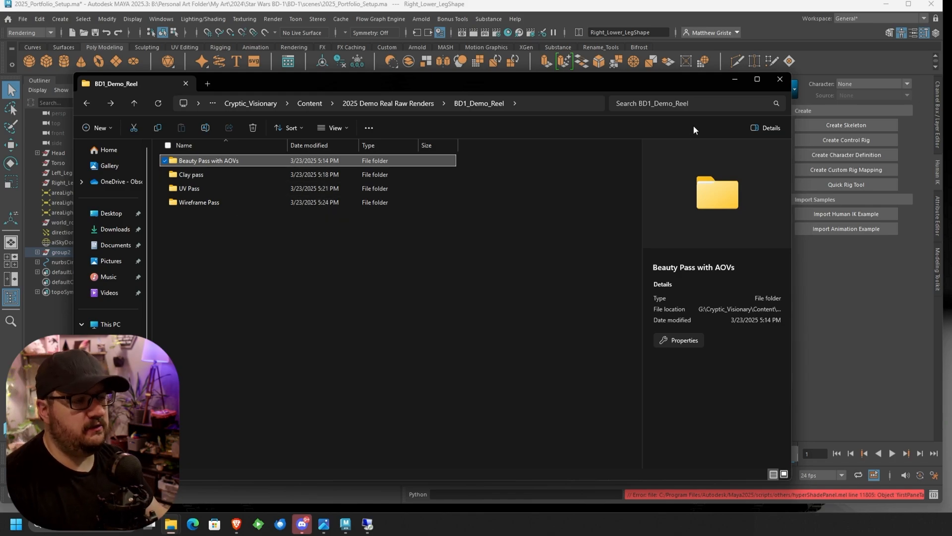
{"action": "mouse_move", "coordinate": [734, 80]}
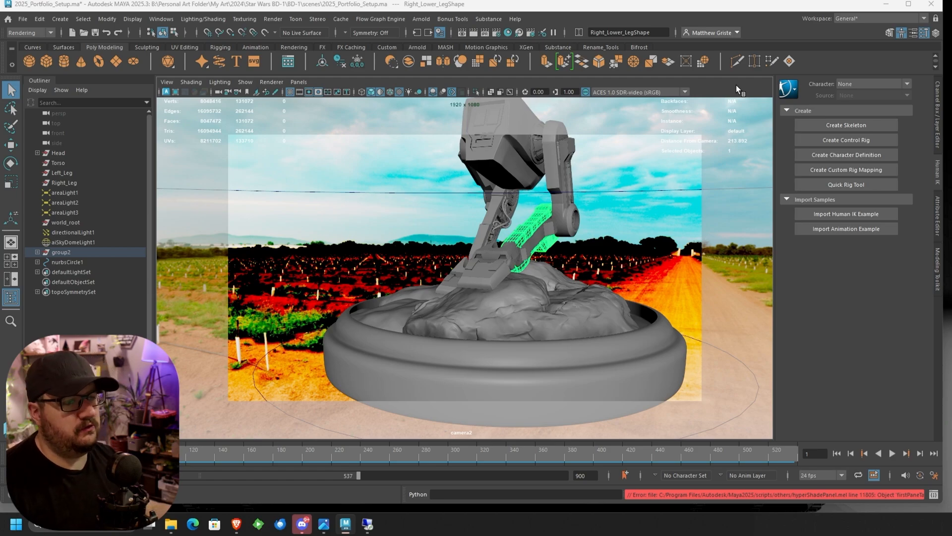
{"action": "left_click", "coordinate": [388, 524]}
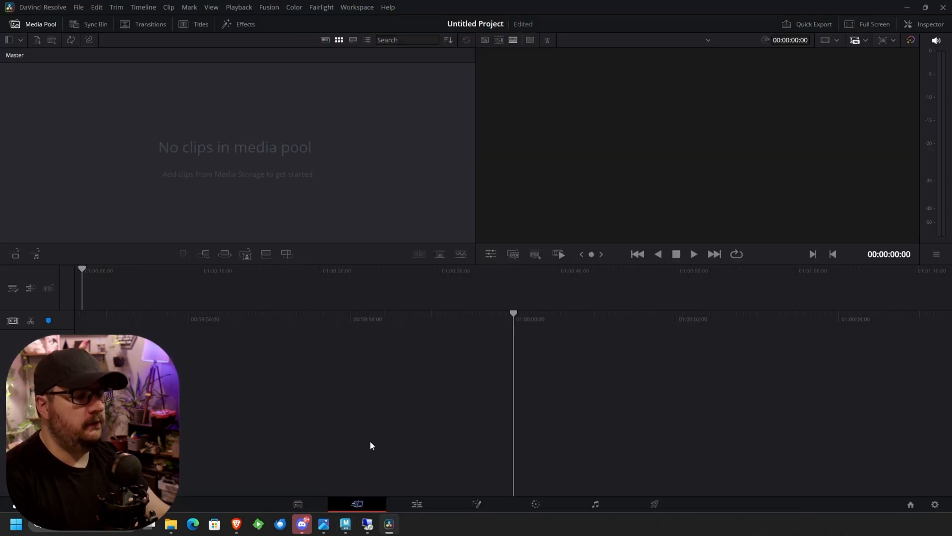
{"action": "mouse_move", "coordinate": [339, 371]}
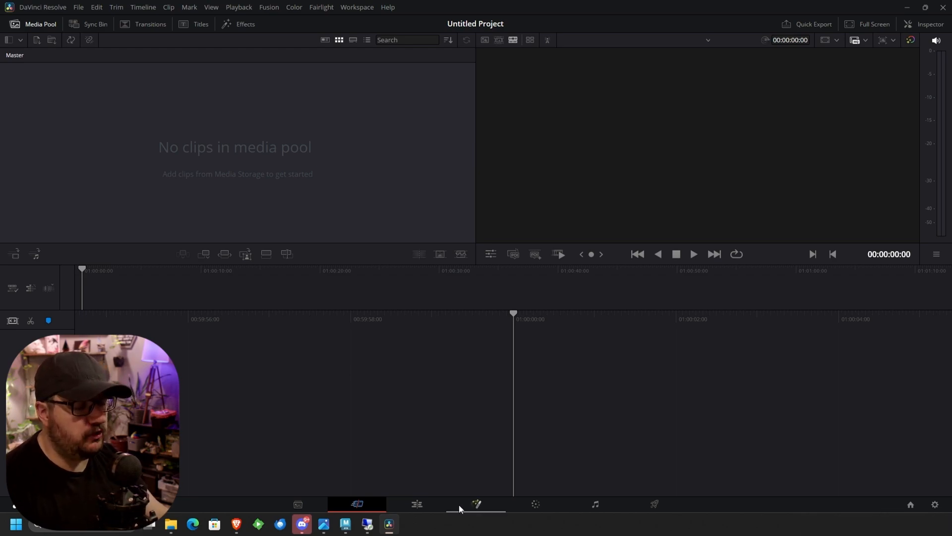
Step: Switch to the Edit page and bring the renders folder window in front of Resolve
{"action": "left_click", "coordinate": [417, 504]}
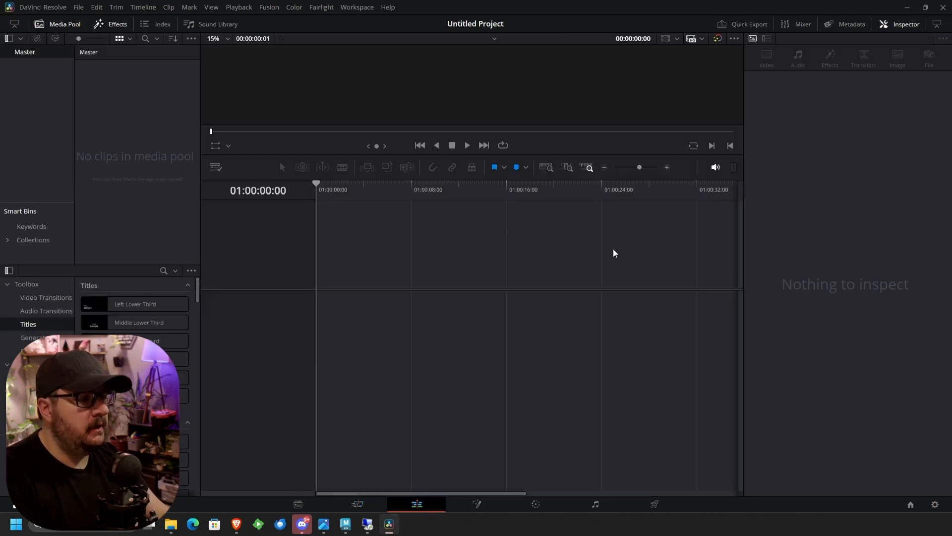
{"action": "mouse_move", "coordinate": [345, 326]}
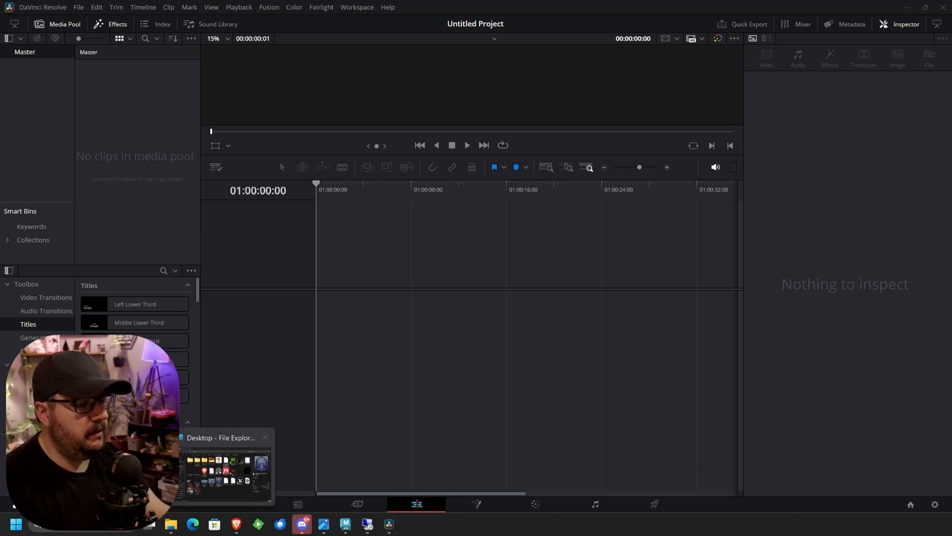
{"action": "left_click", "coordinate": [226, 464]}
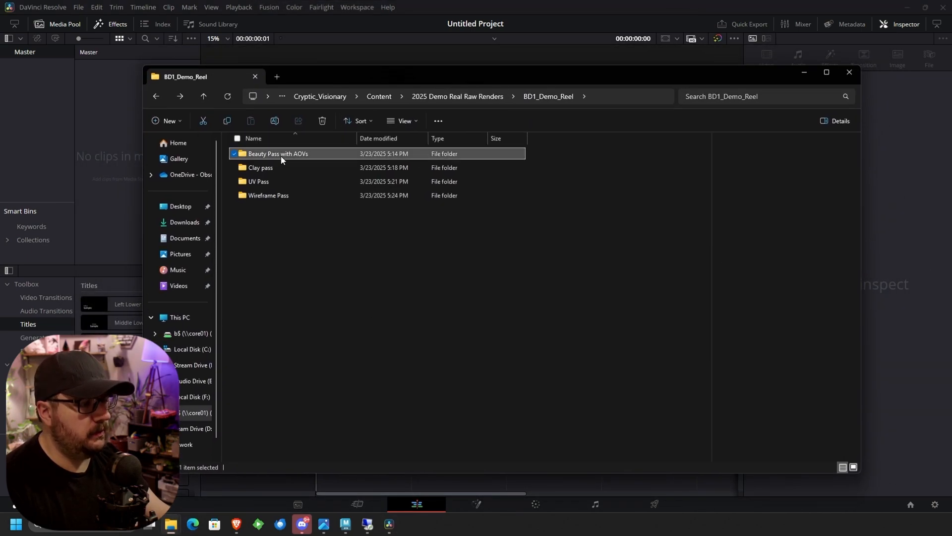
Step: Select all beauty EXR frames in Beauty Pass with AOVs for import into the media pool
{"action": "double_click", "coordinate": [277, 153]}
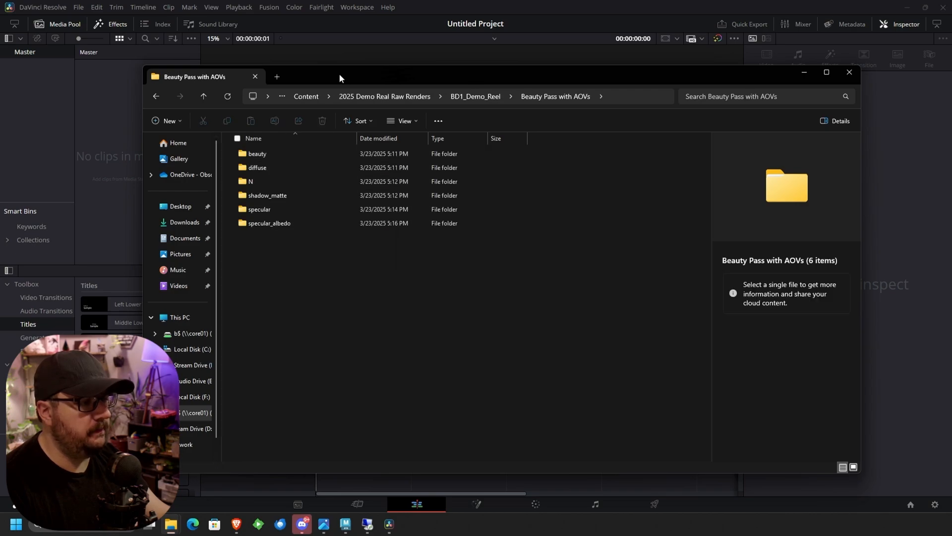
{"action": "double_click", "coordinate": [256, 153]}
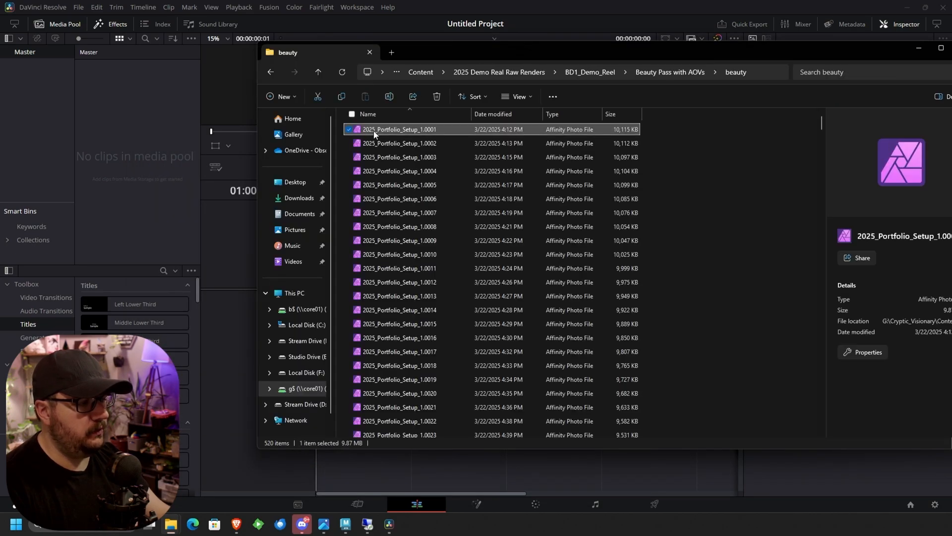
{"action": "scroll", "scroll_direction": "down", "scroll_amount": 3}
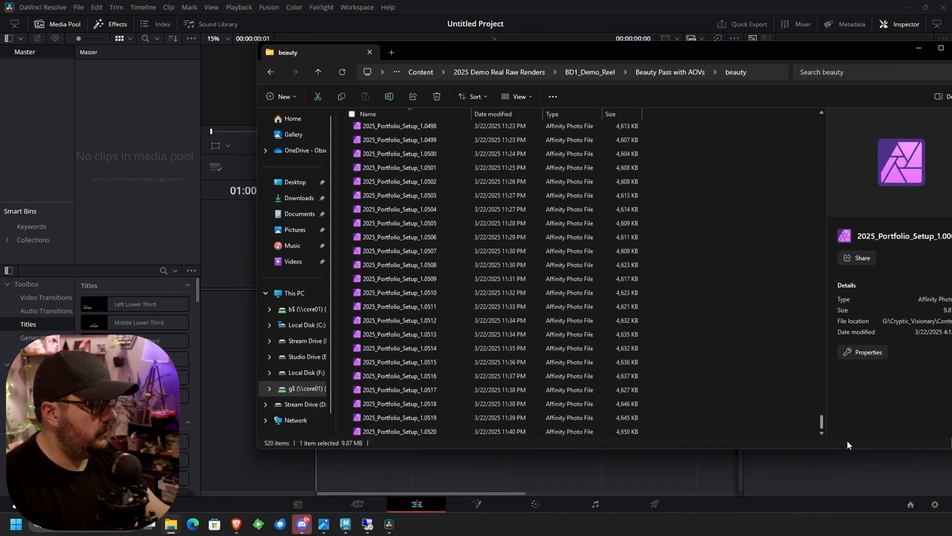
{"action": "key", "text": "ctrl+a"}
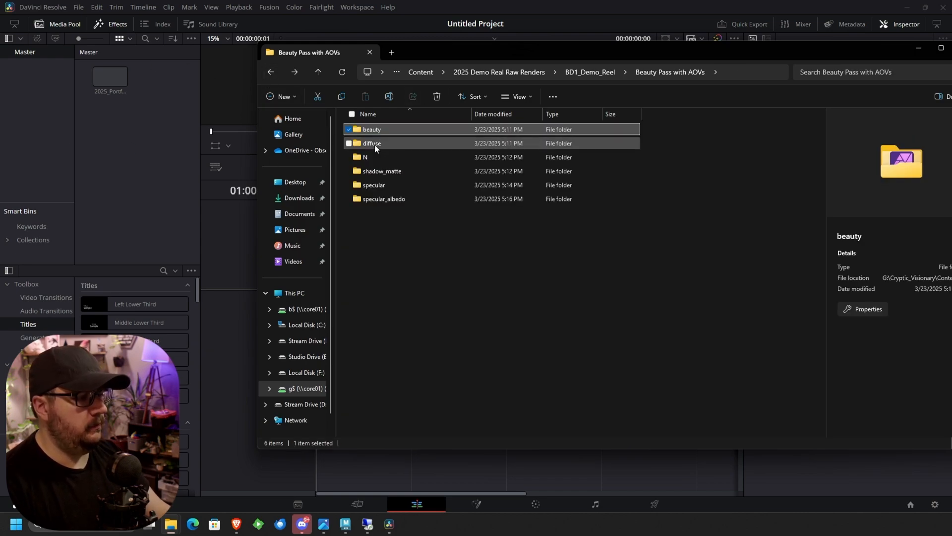
Step: Select the diffuse, shadow_matte and specular frame sequences for import, then go back up a folder
{"action": "double_click", "coordinate": [372, 143]}
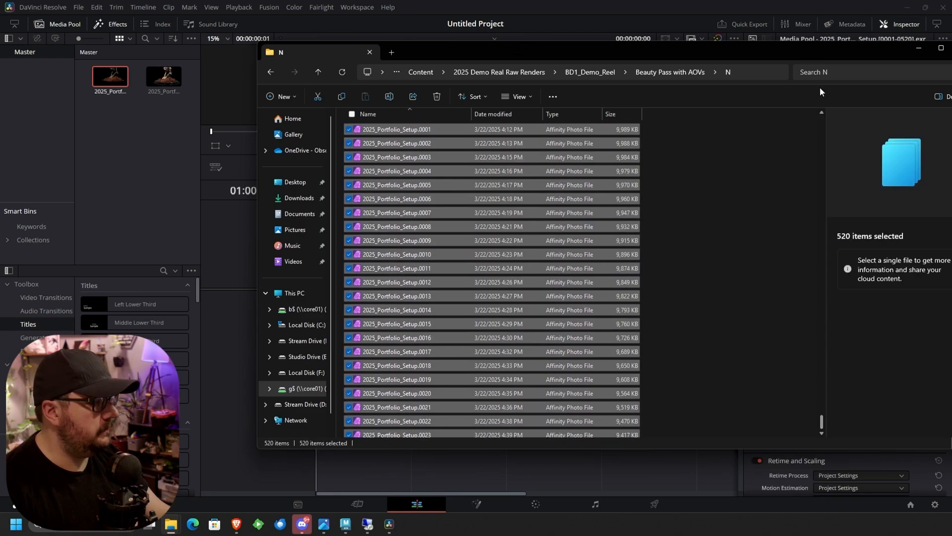
{"action": "scroll", "scroll_direction": "down", "scroll_amount": 3}
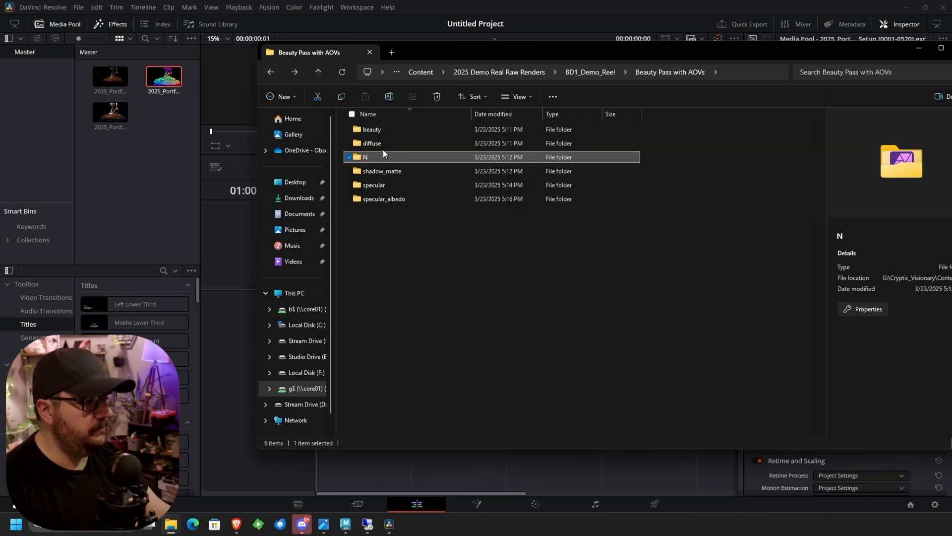
{"action": "double_click", "coordinate": [382, 170]}
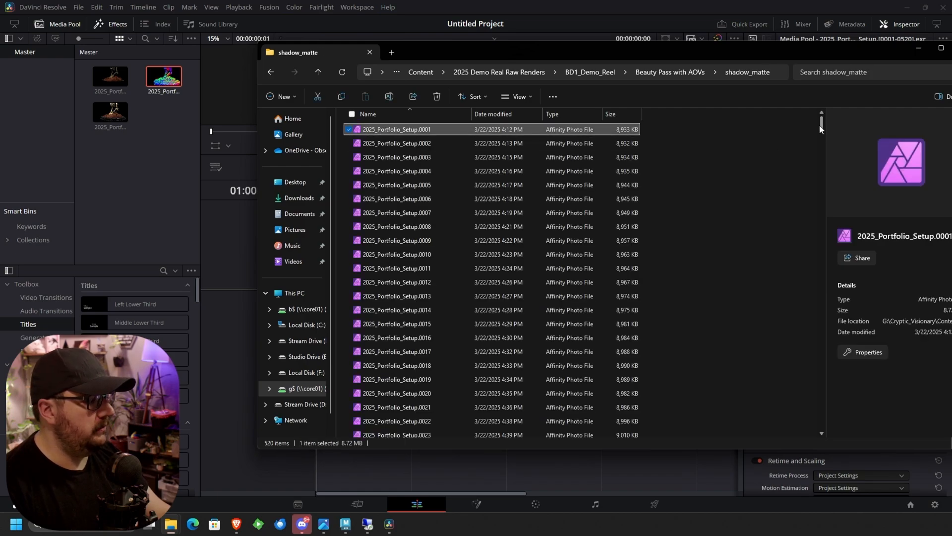
{"action": "key", "text": "ctrl+a"}
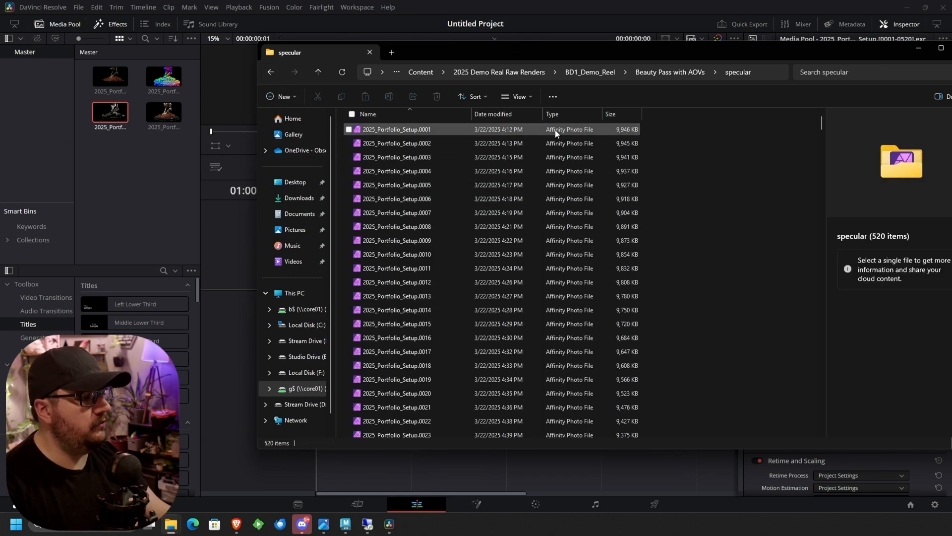
{"action": "left_click", "coordinate": [397, 129]}
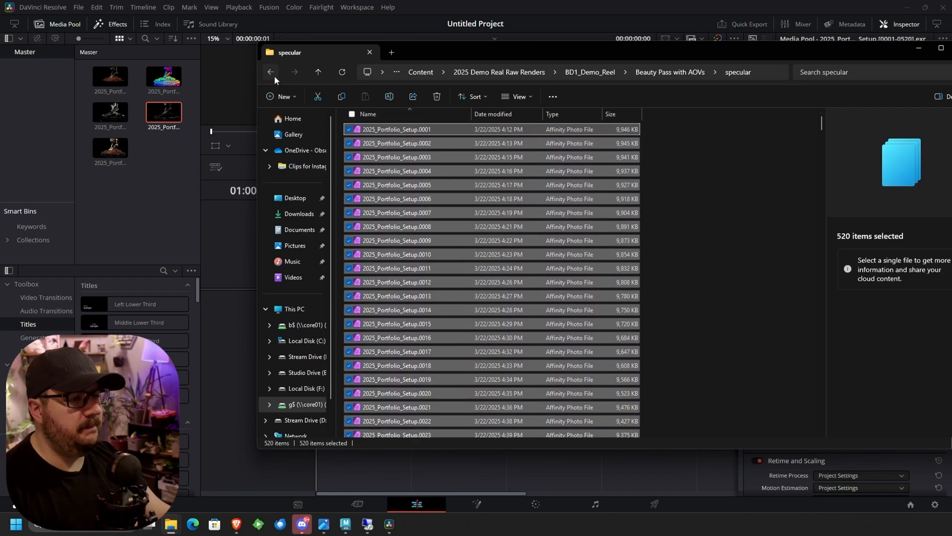
{"action": "left_click", "coordinate": [270, 71]}
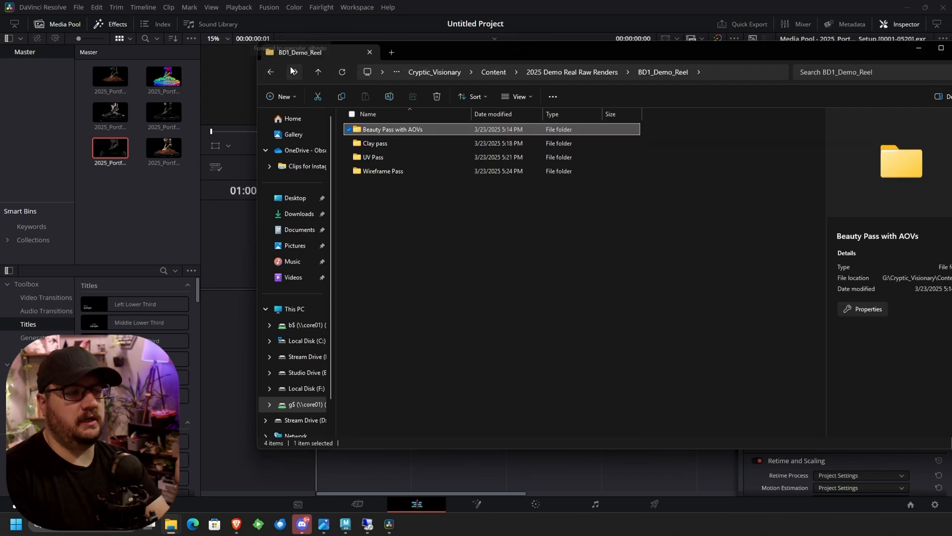
{"action": "mouse_move", "coordinate": [318, 71]}
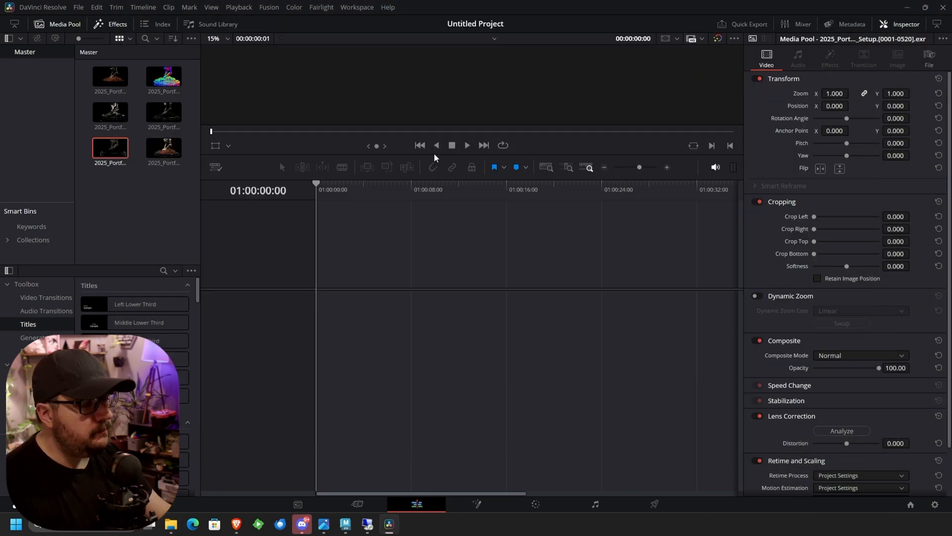
{"action": "mouse_move", "coordinate": [446, 119]}
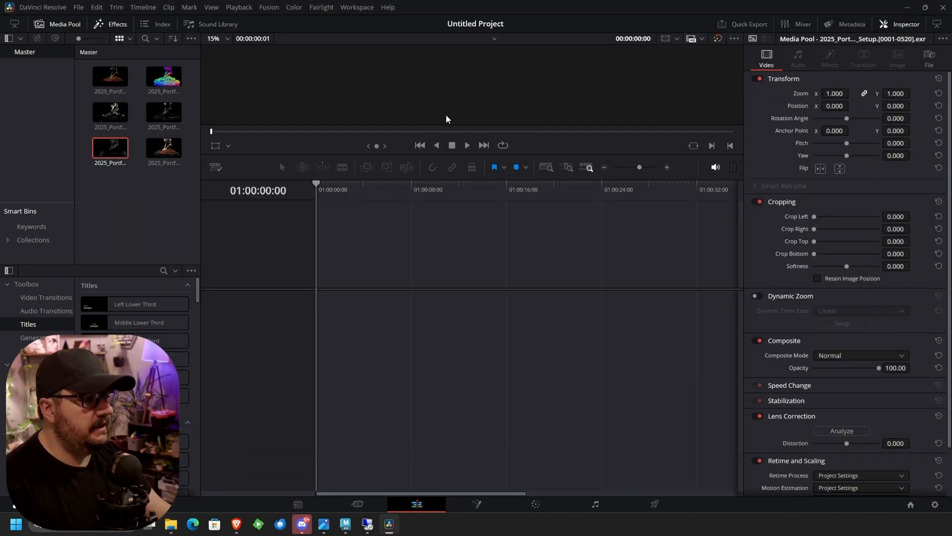
Step: Preview the beauty sequence and drop it onto the empty timeline as Timeline 1
{"action": "left_click", "coordinate": [110, 79]}
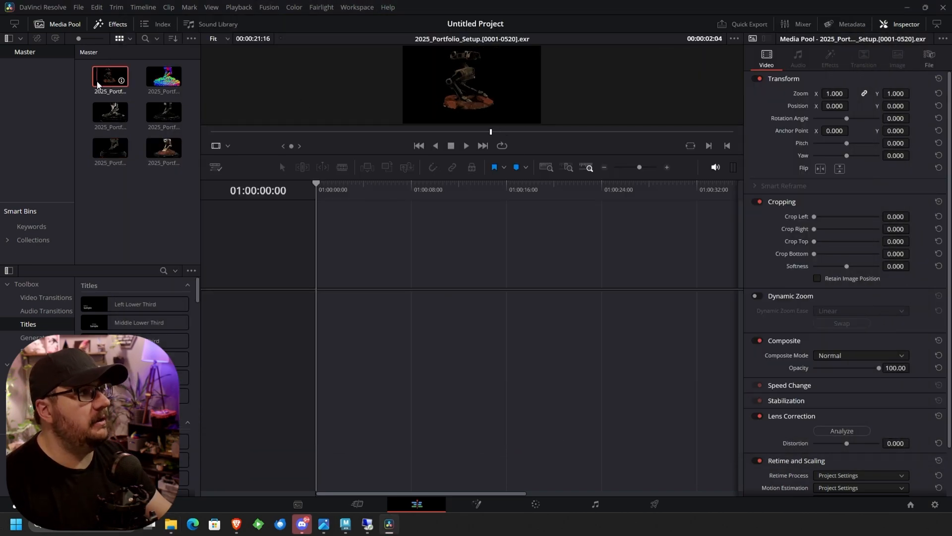
{"action": "left_click", "coordinate": [164, 148]}
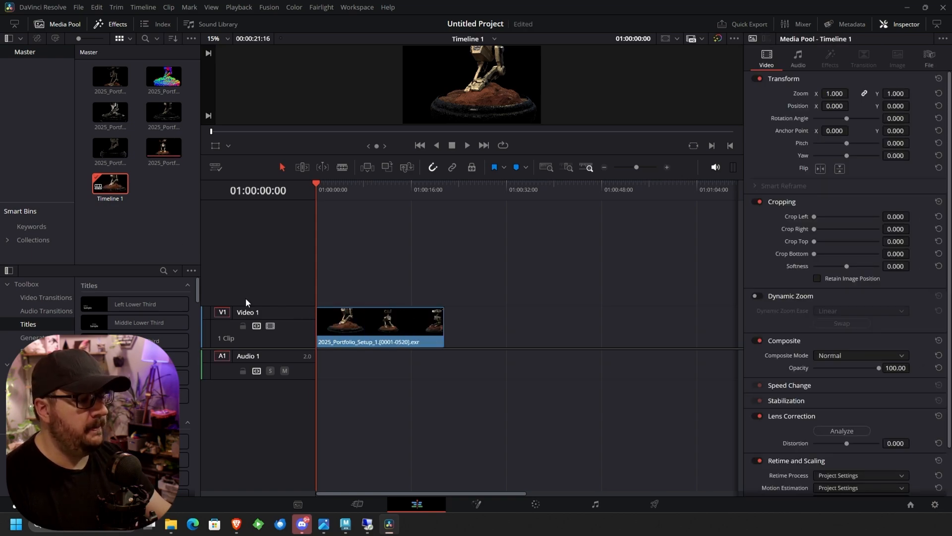
{"action": "mouse_move", "coordinate": [242, 325]}
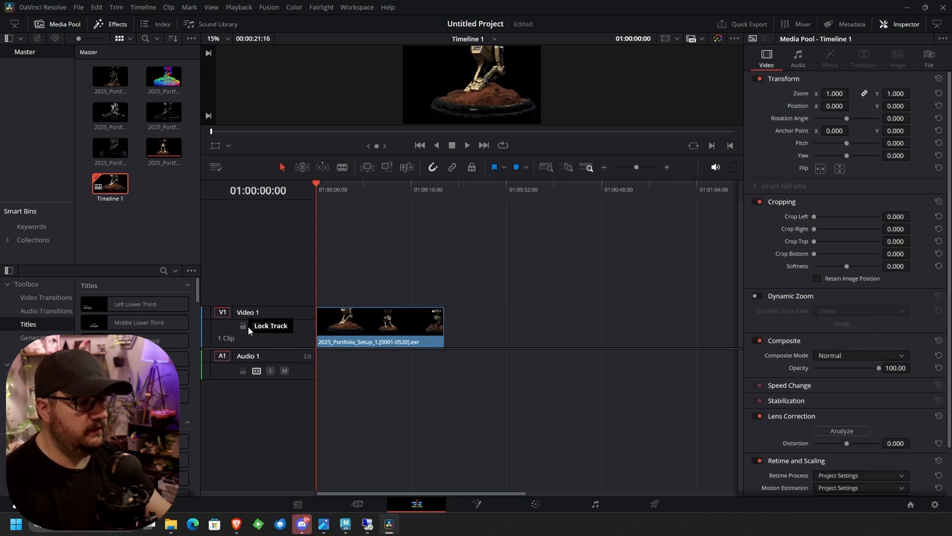
{"action": "mouse_move", "coordinate": [357, 279]}
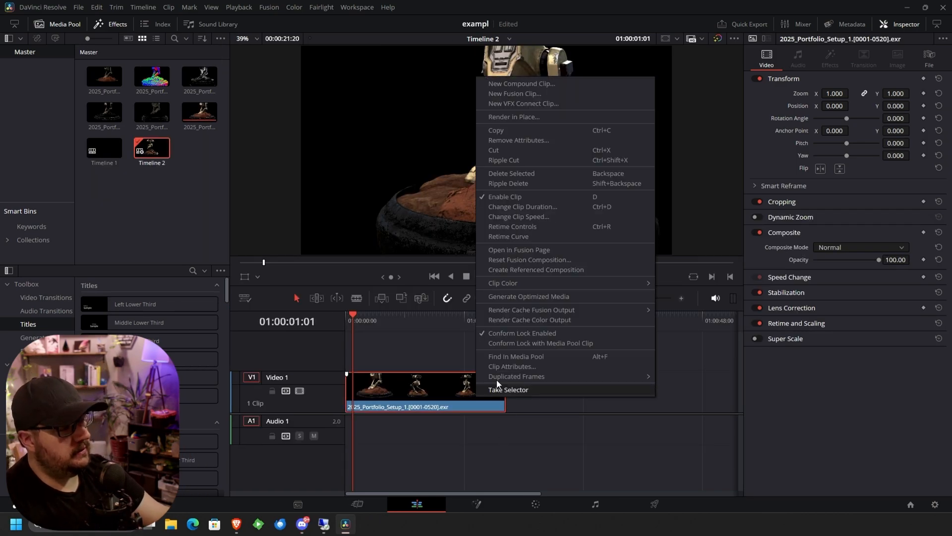
{"action": "mouse_move", "coordinate": [534, 301]}
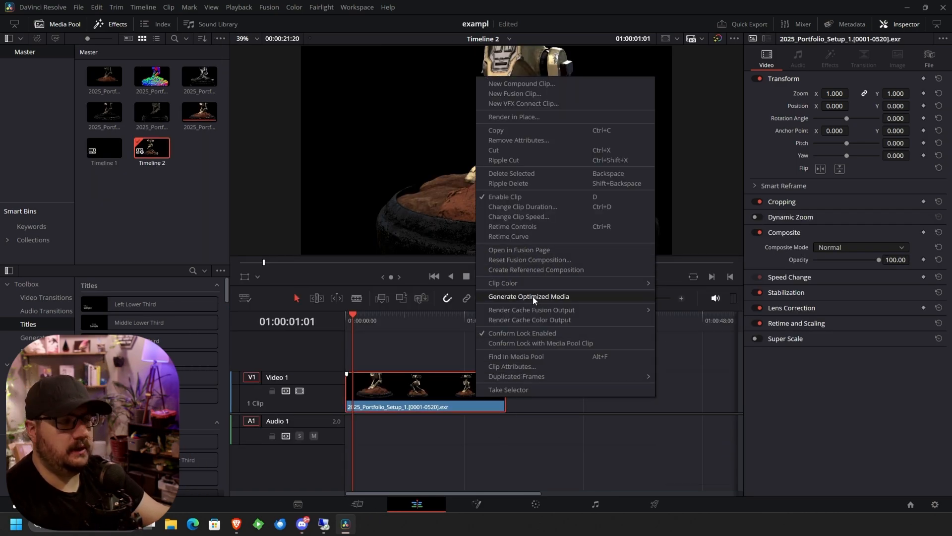
Step: Generate optimized media for the beauty clip and play back the stacked passes
{"action": "left_click", "coordinate": [528, 297]}
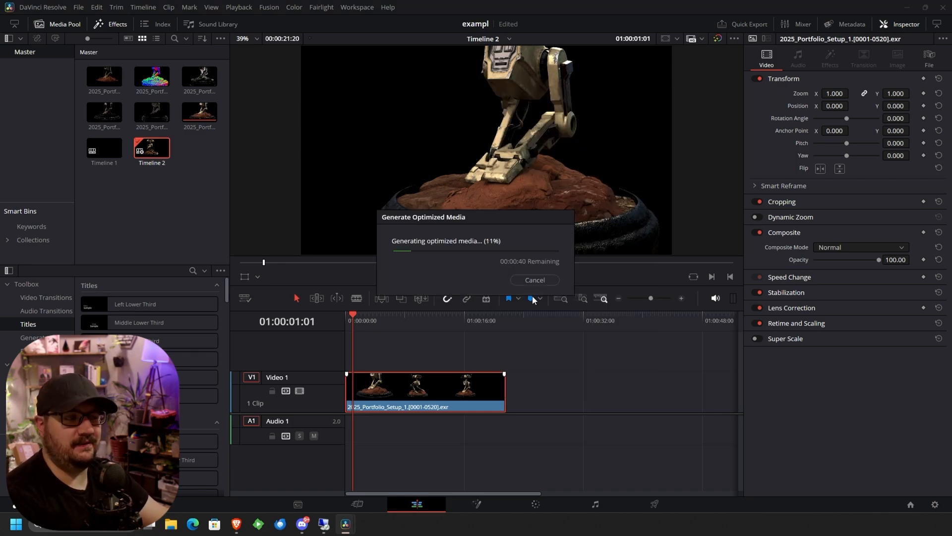
{"action": "left_click", "coordinate": [534, 280]}
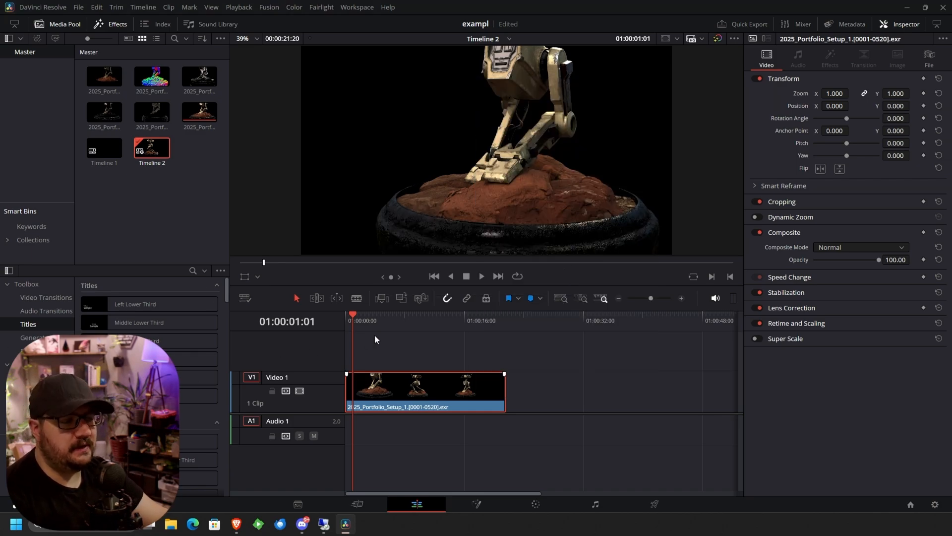
{"action": "mouse_move", "coordinate": [386, 389]}
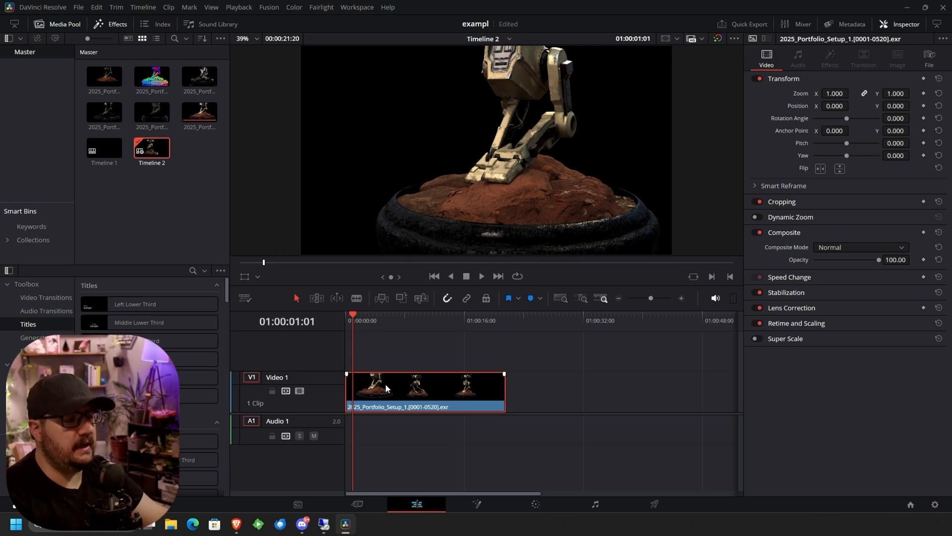
{"action": "mouse_move", "coordinate": [469, 398]}
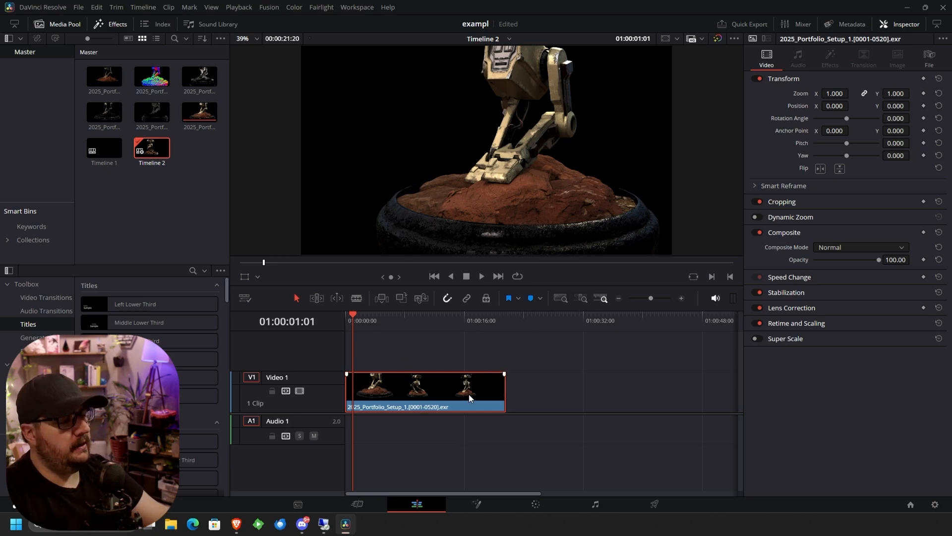
{"action": "mouse_move", "coordinate": [399, 391]}
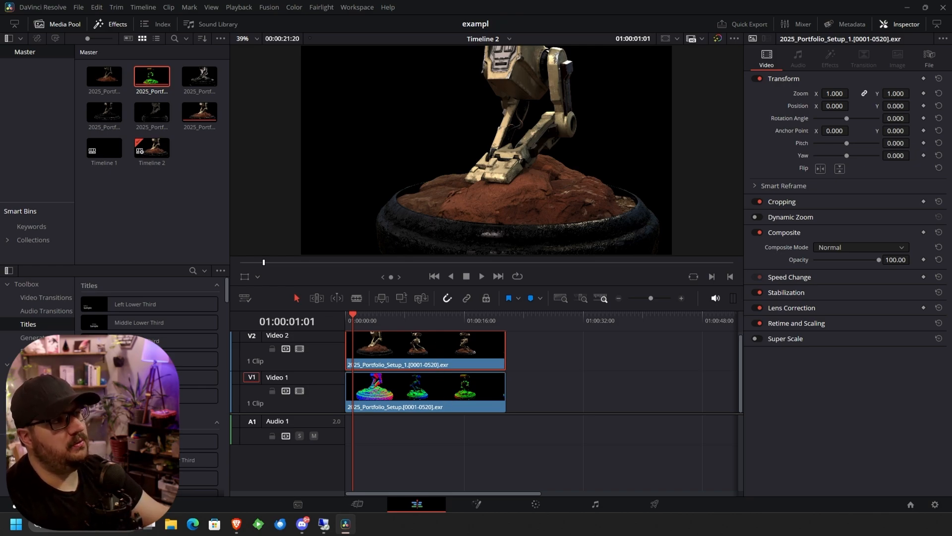
{"action": "left_click", "coordinate": [364, 350]}
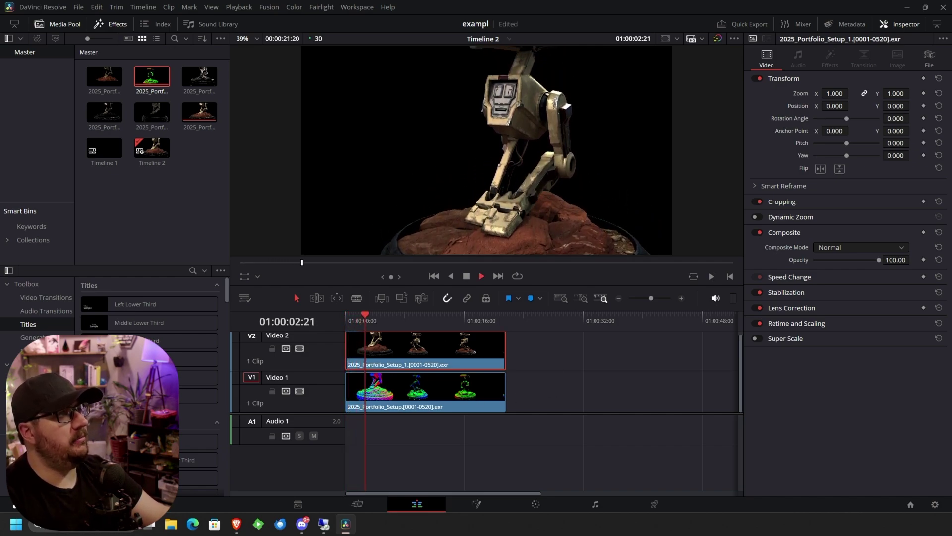
Step: Generate optimized media for the multicoloured pass on Video 1 and play Timeline 2
{"action": "right_click", "coordinate": [426, 392]}
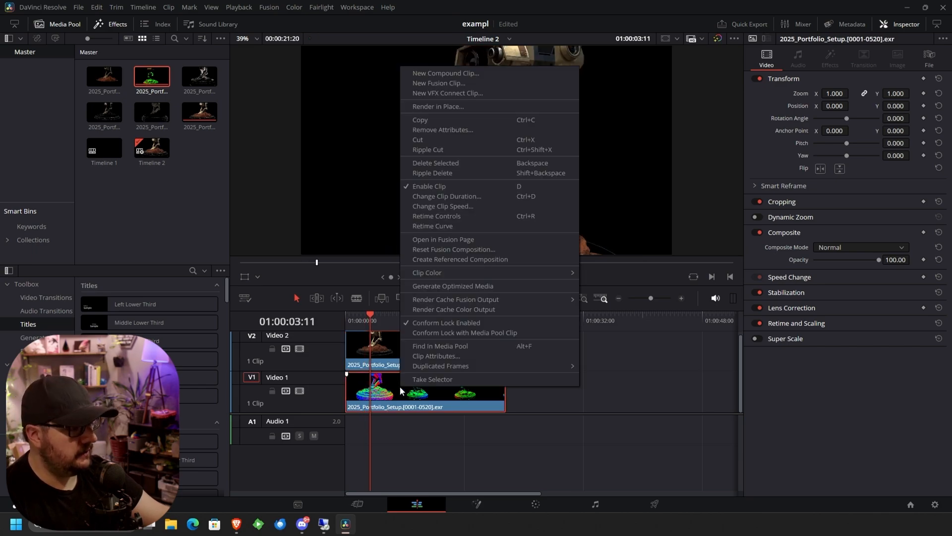
{"action": "left_click", "coordinate": [452, 285]}
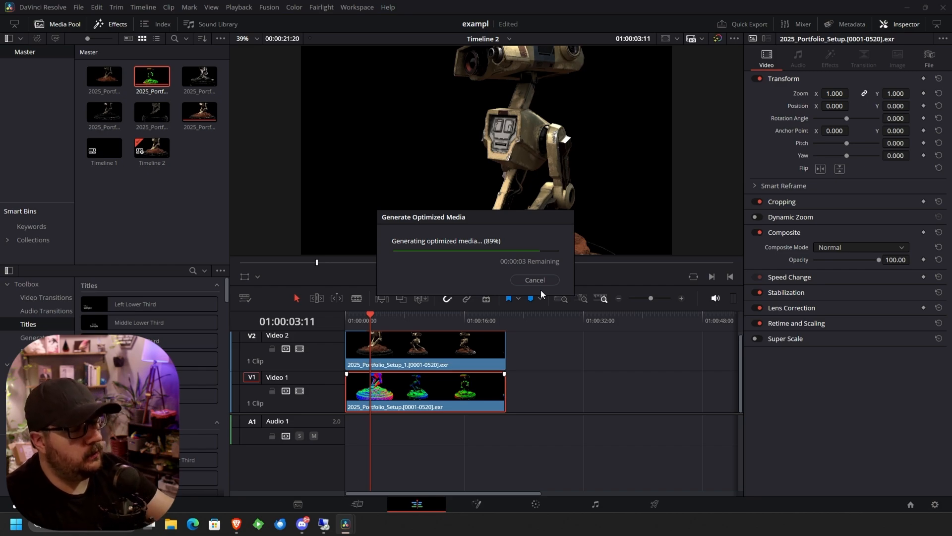
{"action": "left_click", "coordinate": [533, 279]}
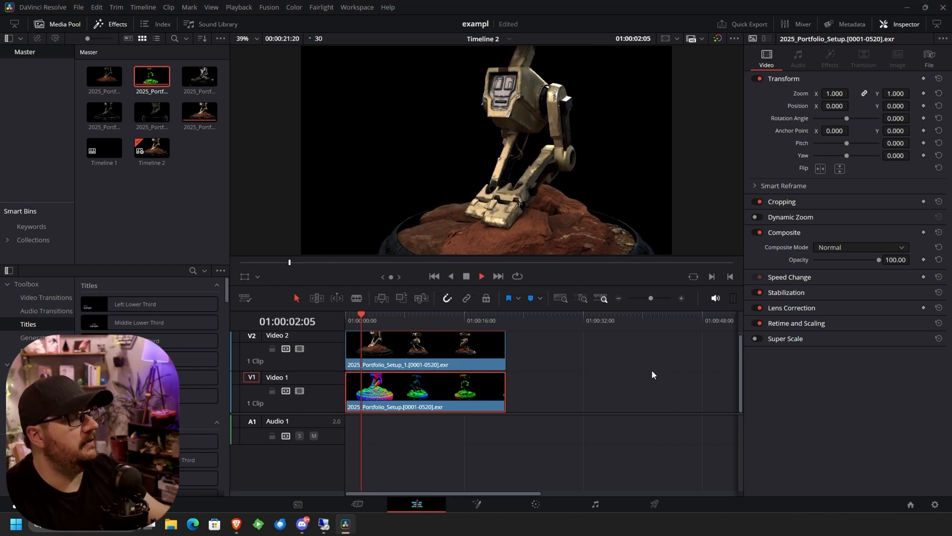
{"action": "left_click", "coordinate": [386, 320]}
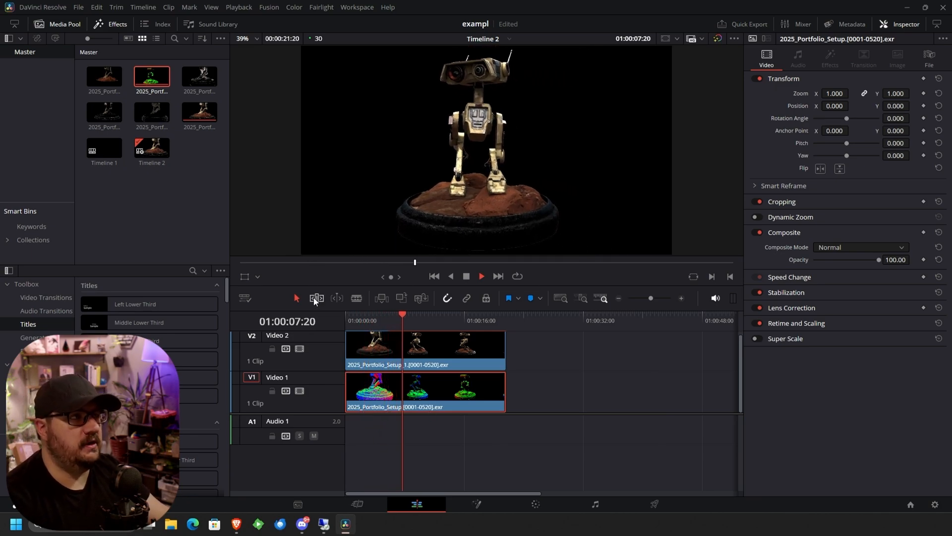
Step: Trim the V2 beauty clip to about 10 seconds and start the V1 pass near 01:00:08 to overlap
{"action": "left_click", "coordinate": [418, 315]}
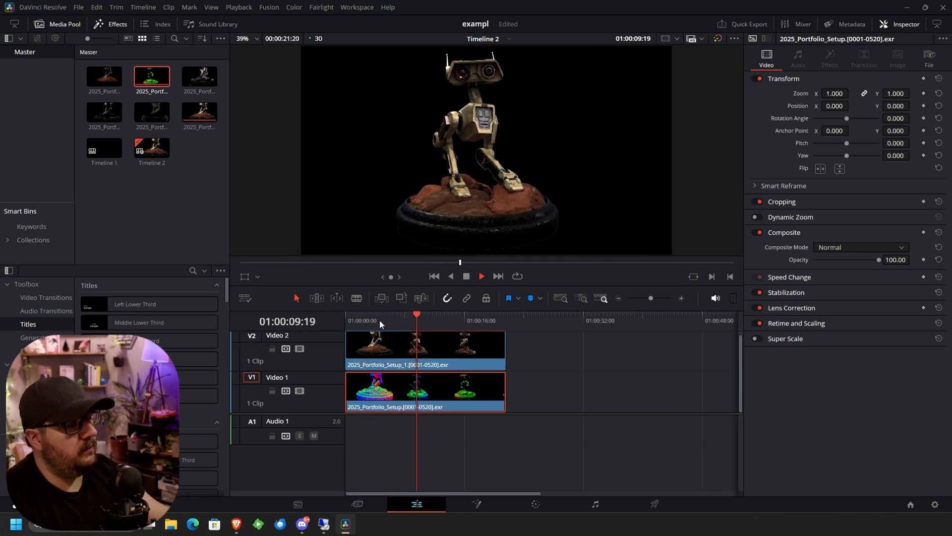
{"action": "left_click", "coordinate": [394, 320]}
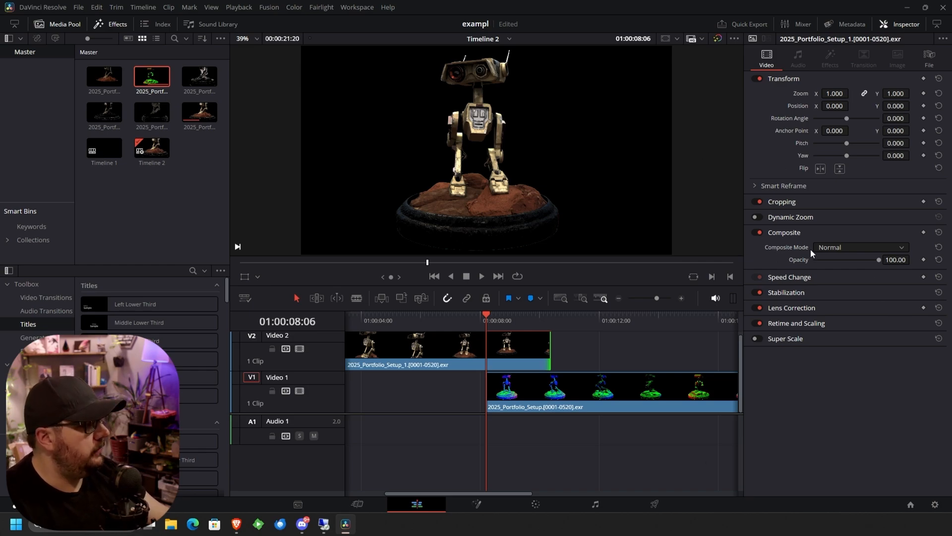
{"action": "mouse_move", "coordinate": [796, 202]}
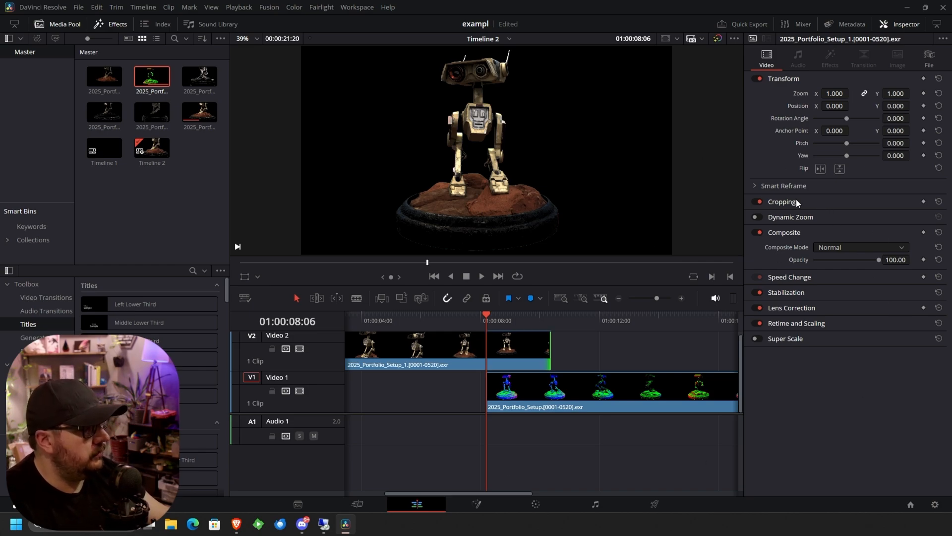
Step: Reveal the beauty clip's Cropping settings and add a cropping keyframe at the overlap start
{"action": "left_click", "coordinate": [783, 202]}
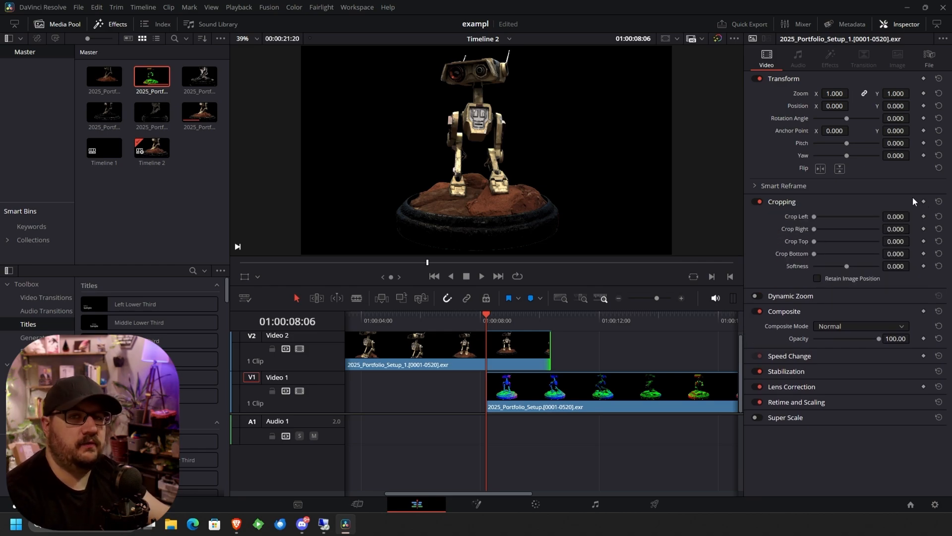
{"action": "mouse_move", "coordinate": [846, 201]}
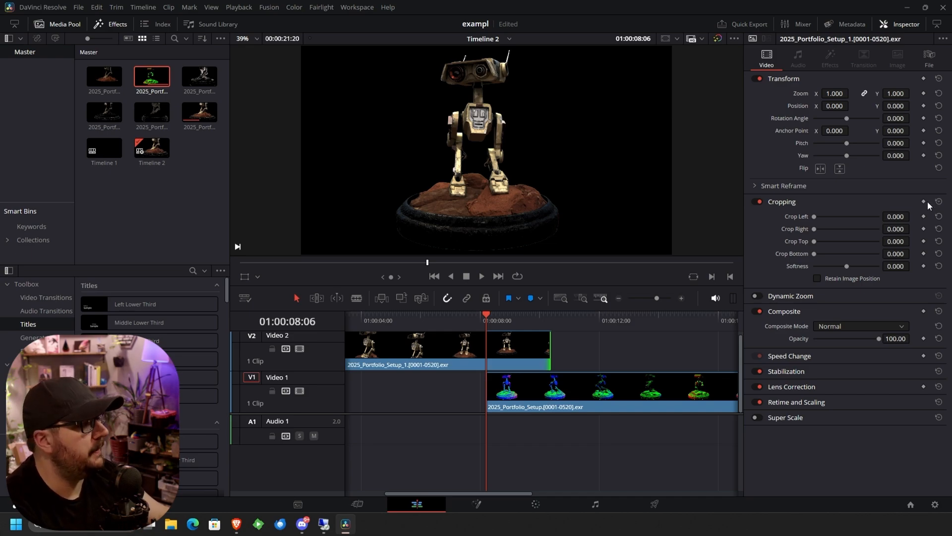
{"action": "left_click", "coordinate": [923, 201]}
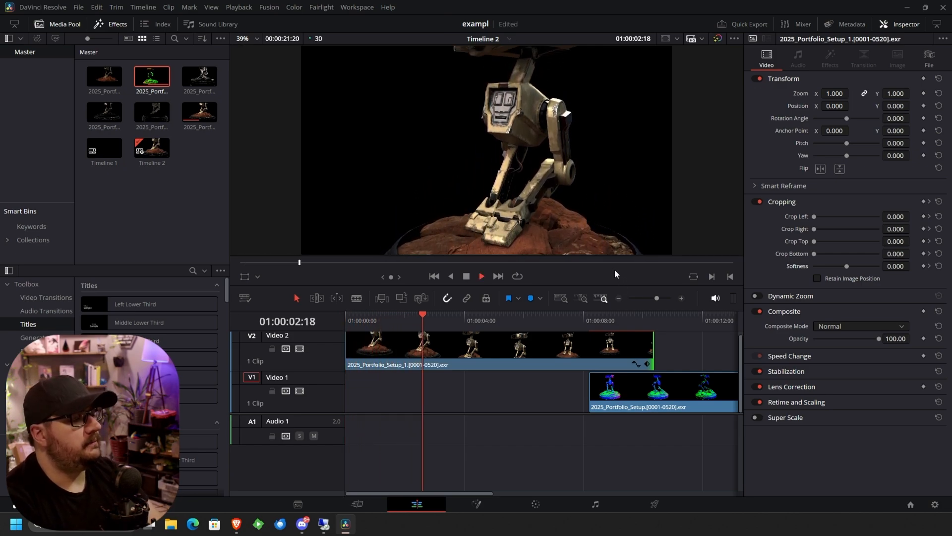
{"action": "left_click", "coordinate": [483, 320]}
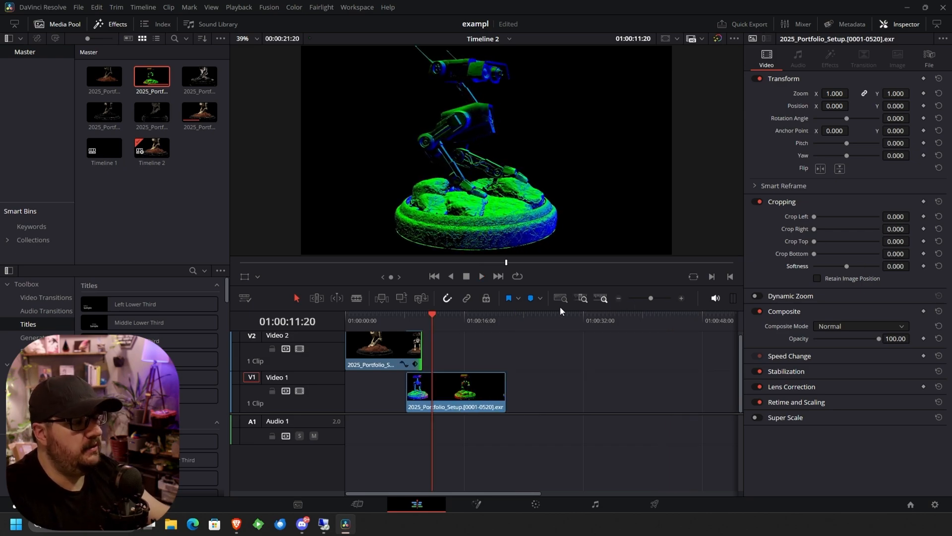
Step: Add a new track and bring the grey pass from the Media Pool onto Video 2 after the V3 clip
{"action": "left_click", "coordinate": [383, 353]}
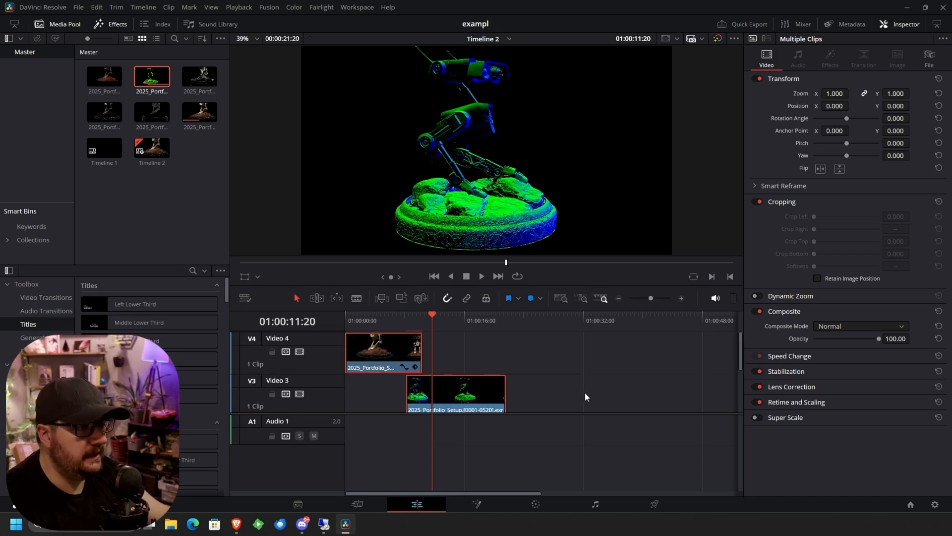
{"action": "left_click", "coordinate": [198, 112]}
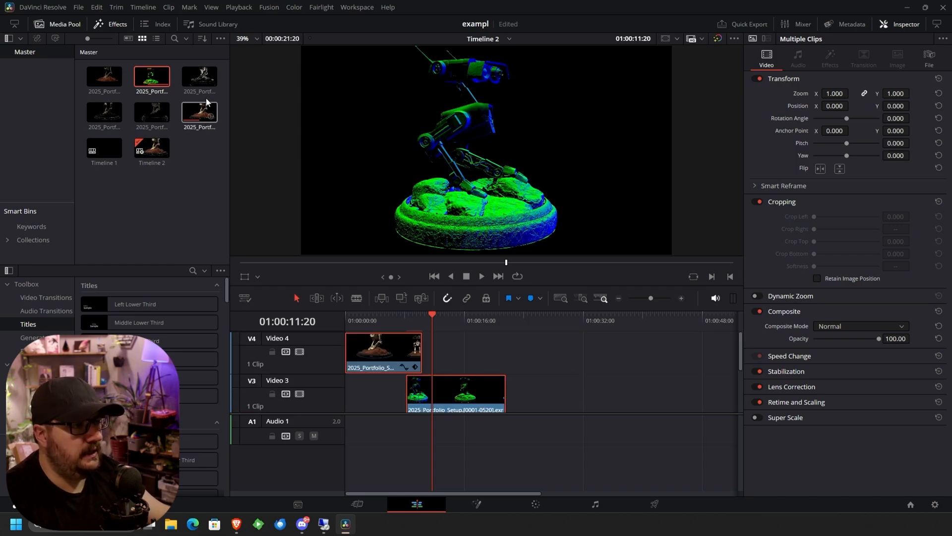
{"action": "left_click", "coordinate": [198, 77]}
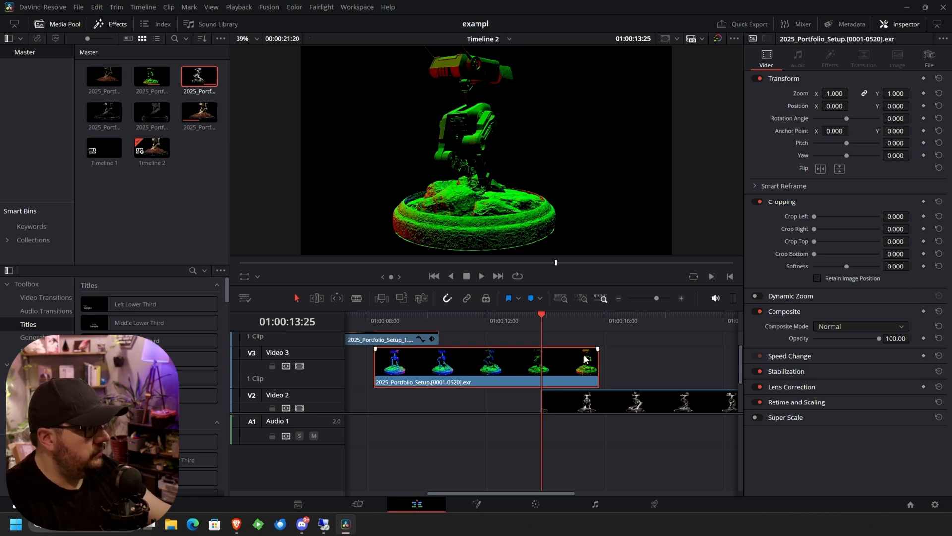
{"action": "mouse_move", "coordinate": [574, 351]}
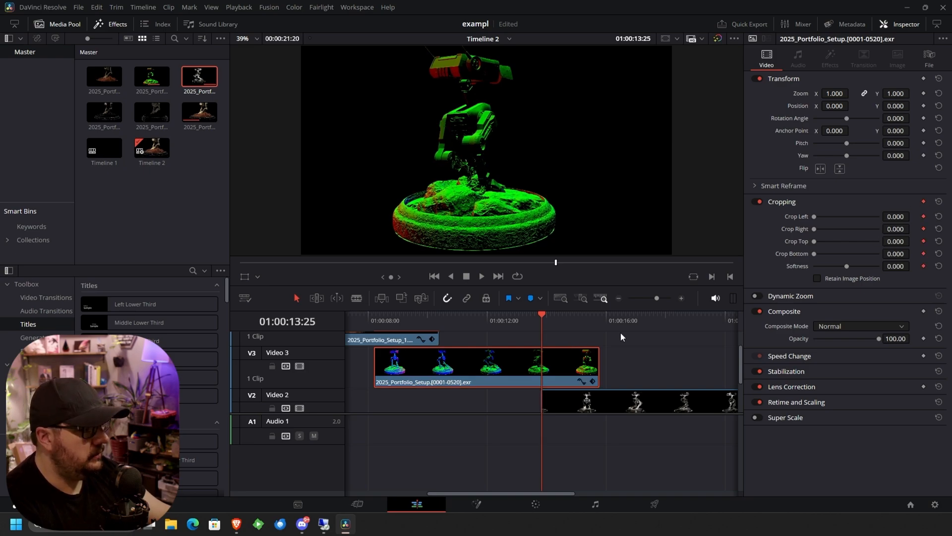
Step: Keyframe the V3 clip's Crop Right from 0 to 1920 with Softness 22.140
{"action": "left_click", "coordinate": [594, 321]}
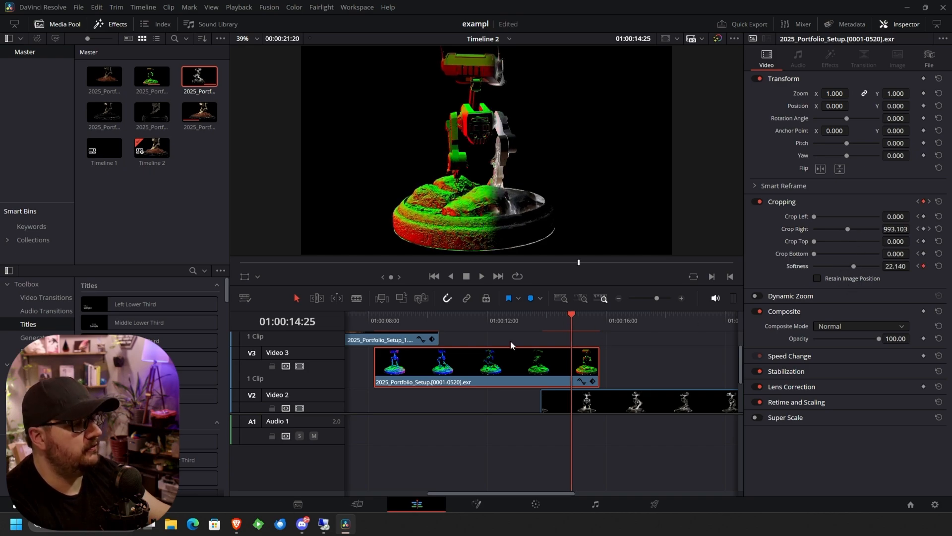
{"action": "left_click", "coordinate": [434, 277]}
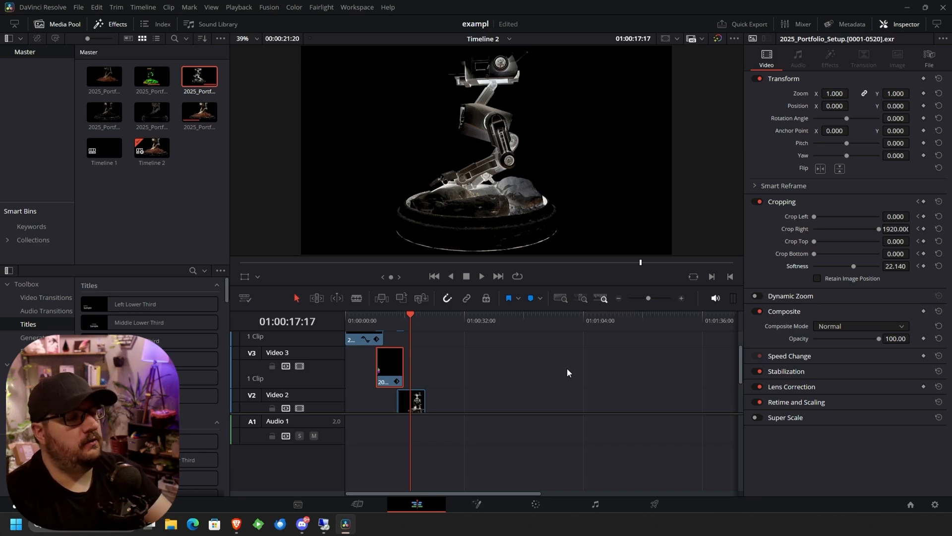
{"action": "left_click", "coordinate": [681, 299]}
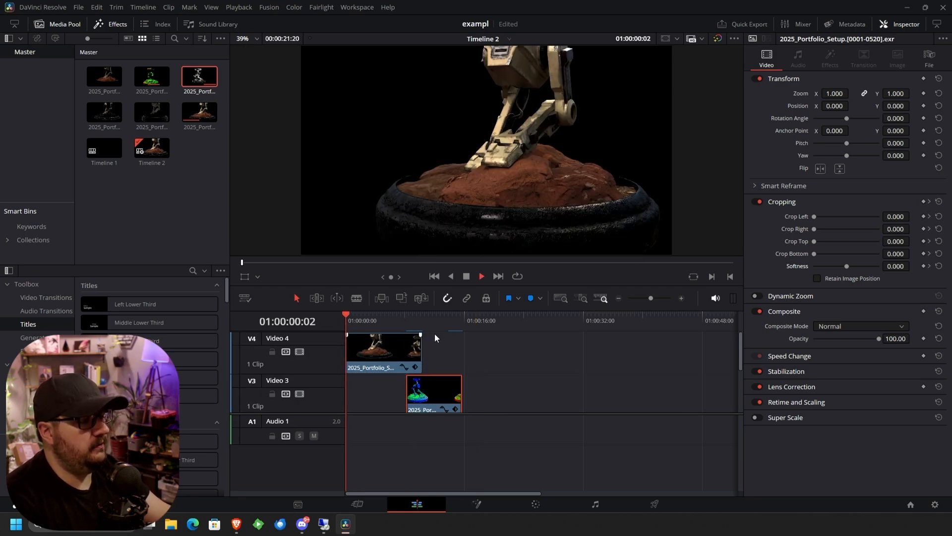
{"action": "left_click", "coordinate": [415, 315]}
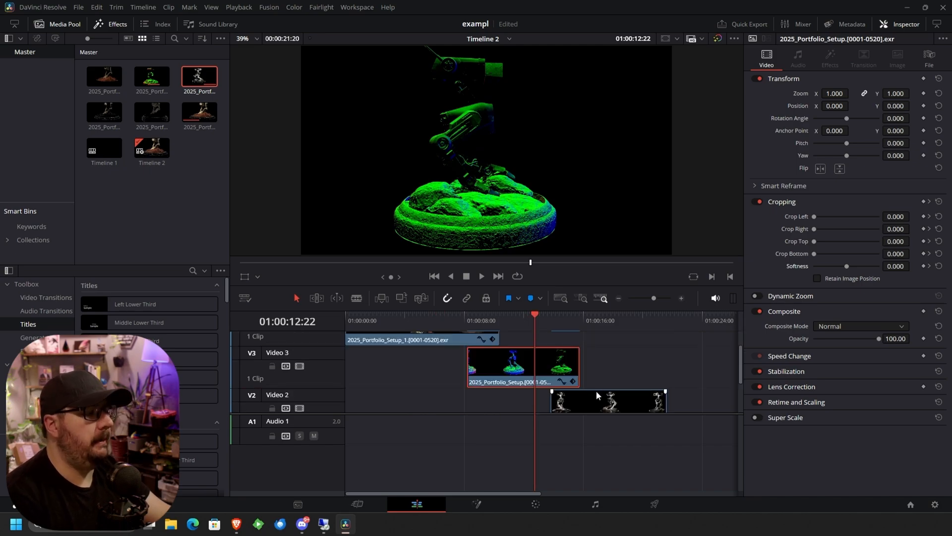
{"action": "left_click", "coordinate": [607, 401]}
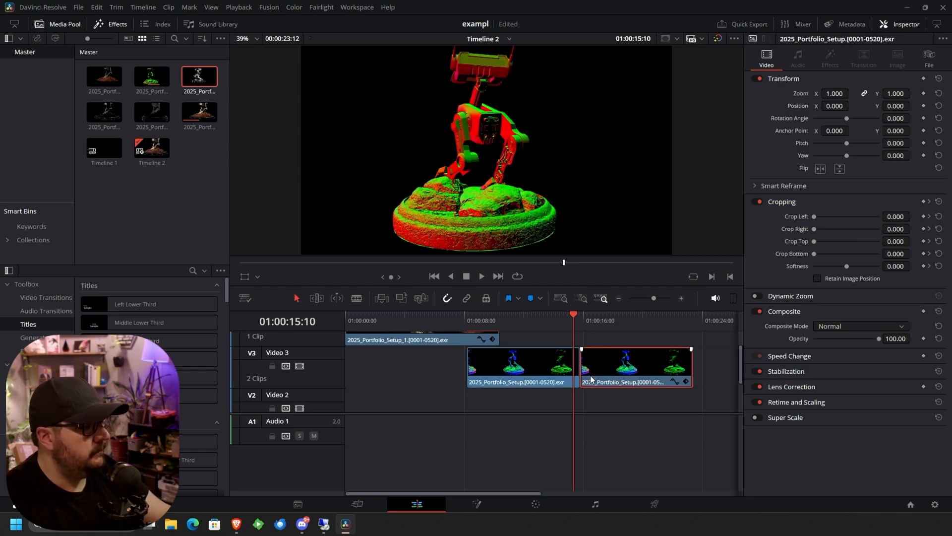
Step: Set the copied V3 clip to Reverse Speed via Change Clip Speed, forming a boomerang
{"action": "right_click", "coordinate": [635, 367]}
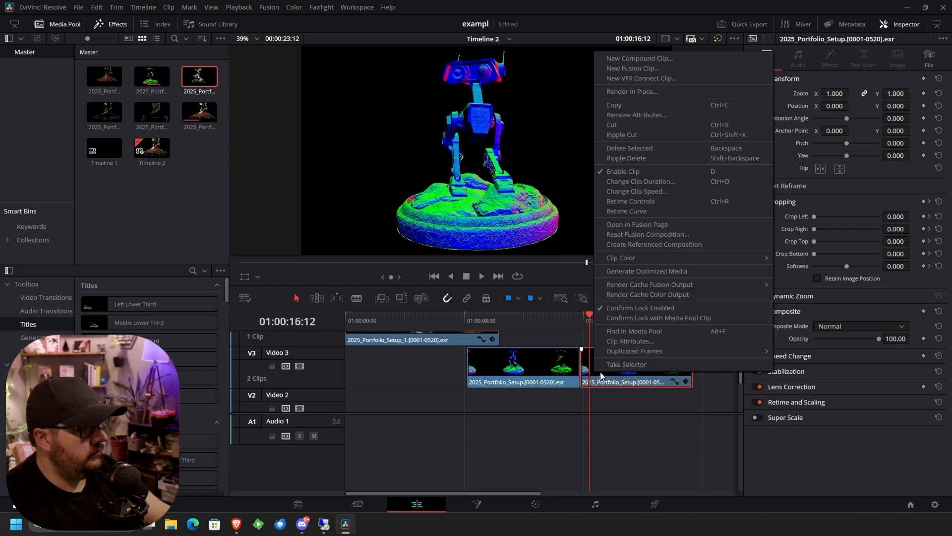
{"action": "left_click", "coordinate": [637, 190]}
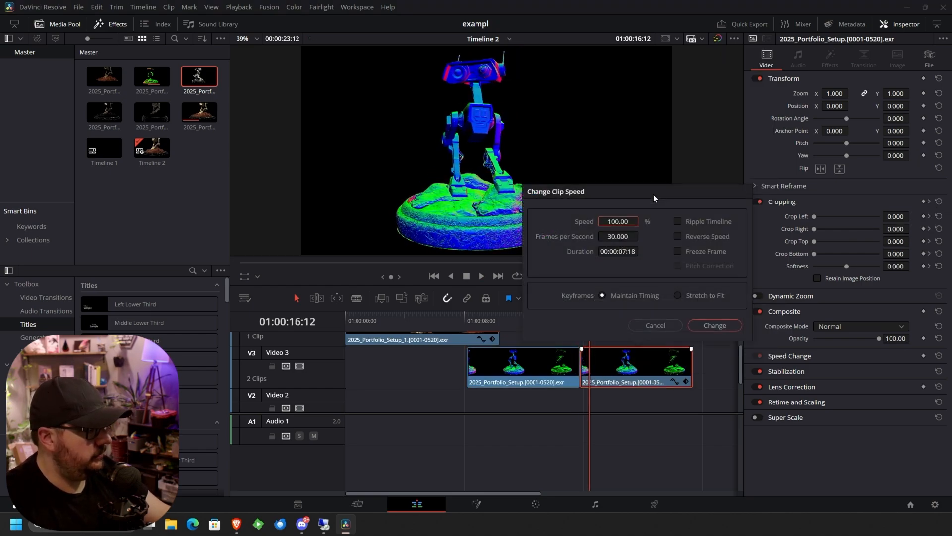
{"action": "left_click", "coordinate": [713, 326]}
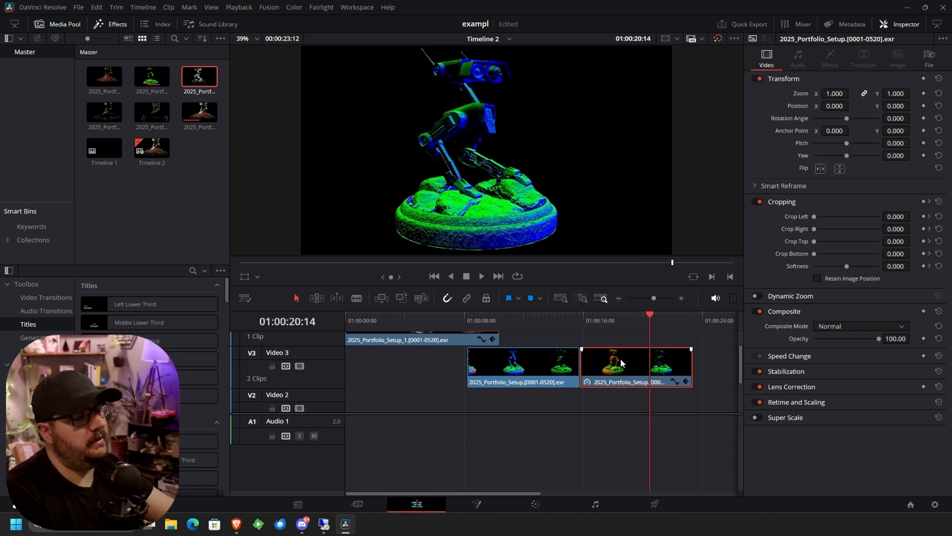
Step: Move the grey pass on V2 to begin where the reversed V3 clip ends
{"action": "left_click", "coordinate": [508, 366]}
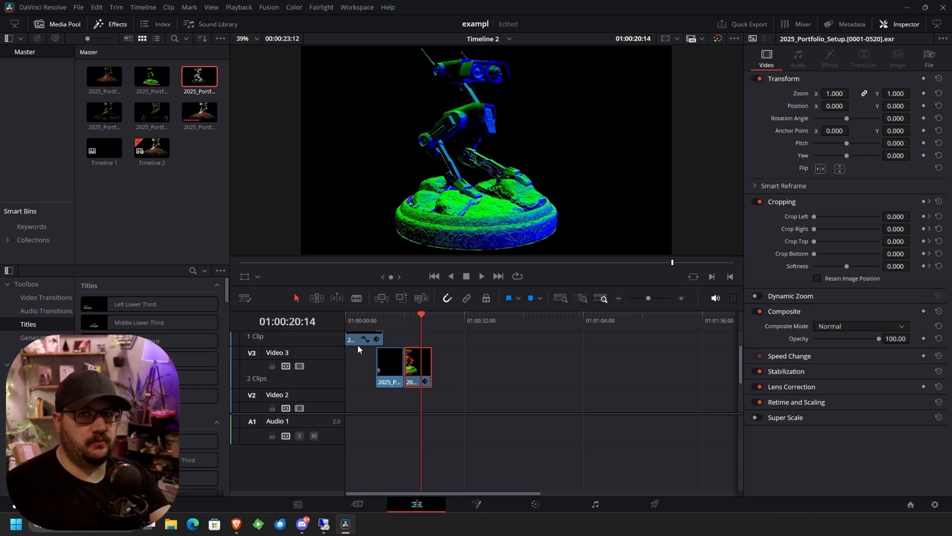
{"action": "mouse_move", "coordinate": [681, 298]}
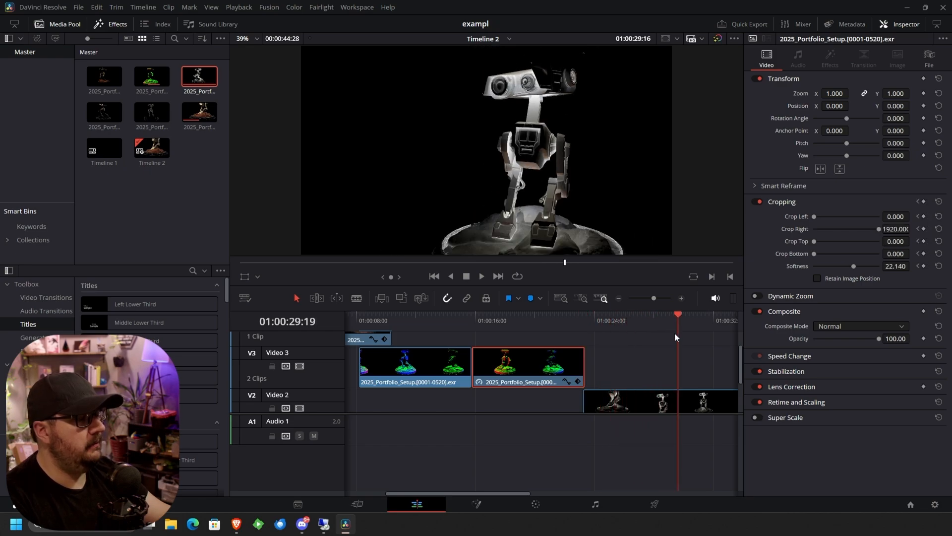
Step: Blade the shadow pass clip on Video 2 at 01:00:23:12 with Ctrl+B
{"action": "left_click", "coordinate": [482, 276]}
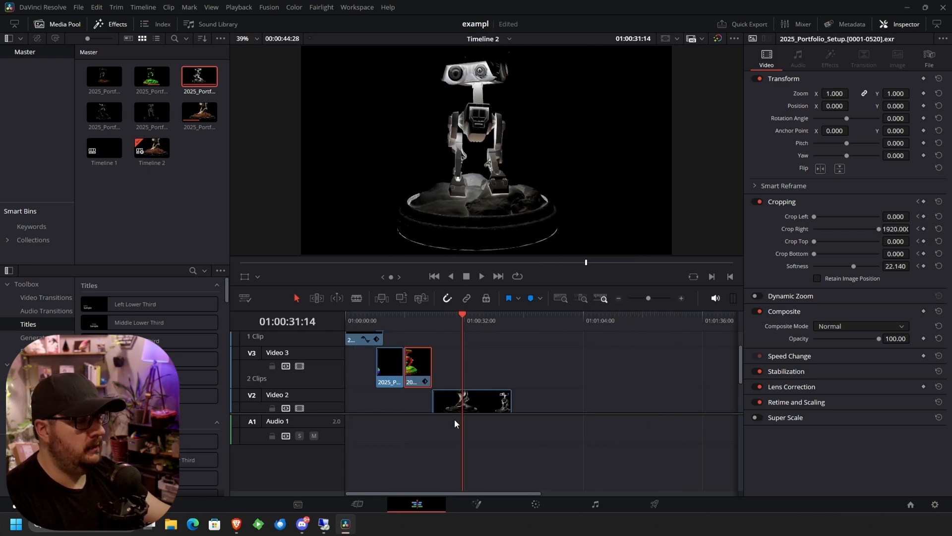
{"action": "key", "text": "ctrl+b"}
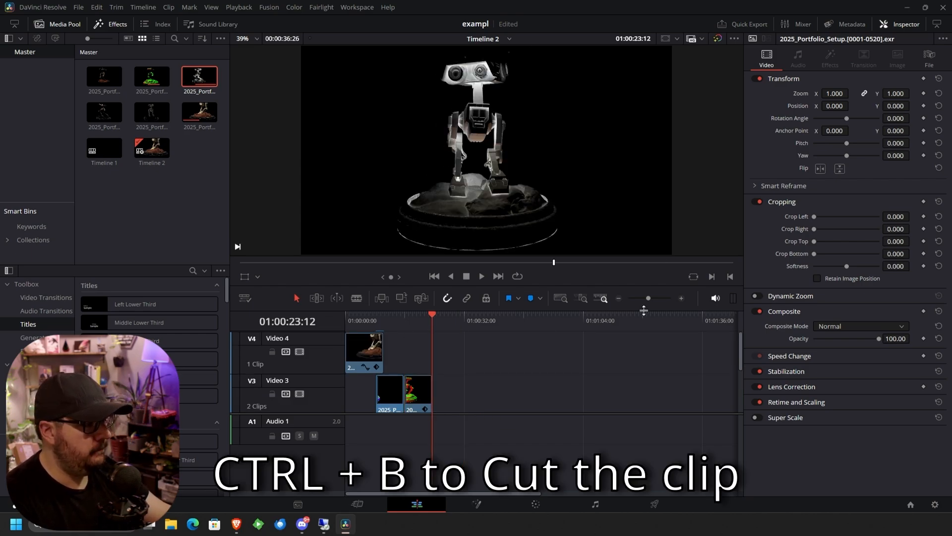
{"action": "key", "text": "ctrl+b"}
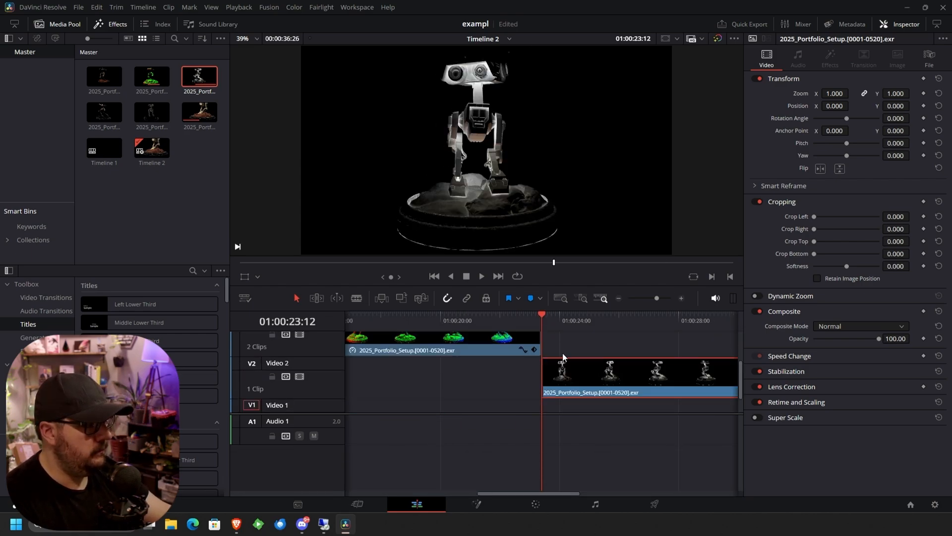